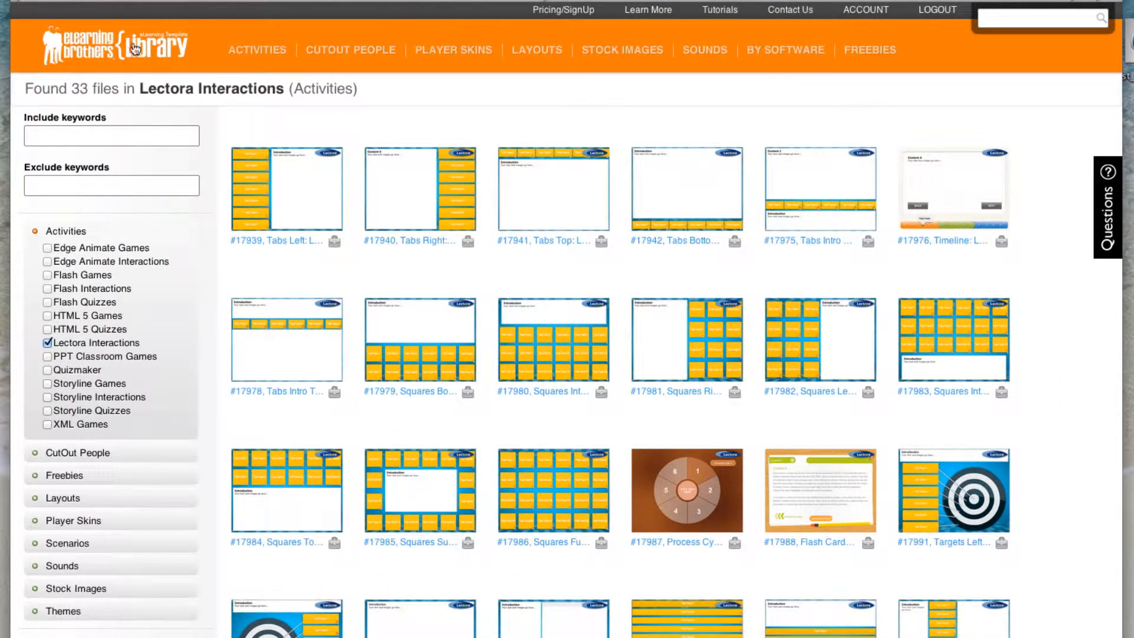
- Open the Tabs Left Lectora Interaction (#17939) and preview Content 1 behind its first tab
{"action": "left_click", "coordinate": [257, 49]}
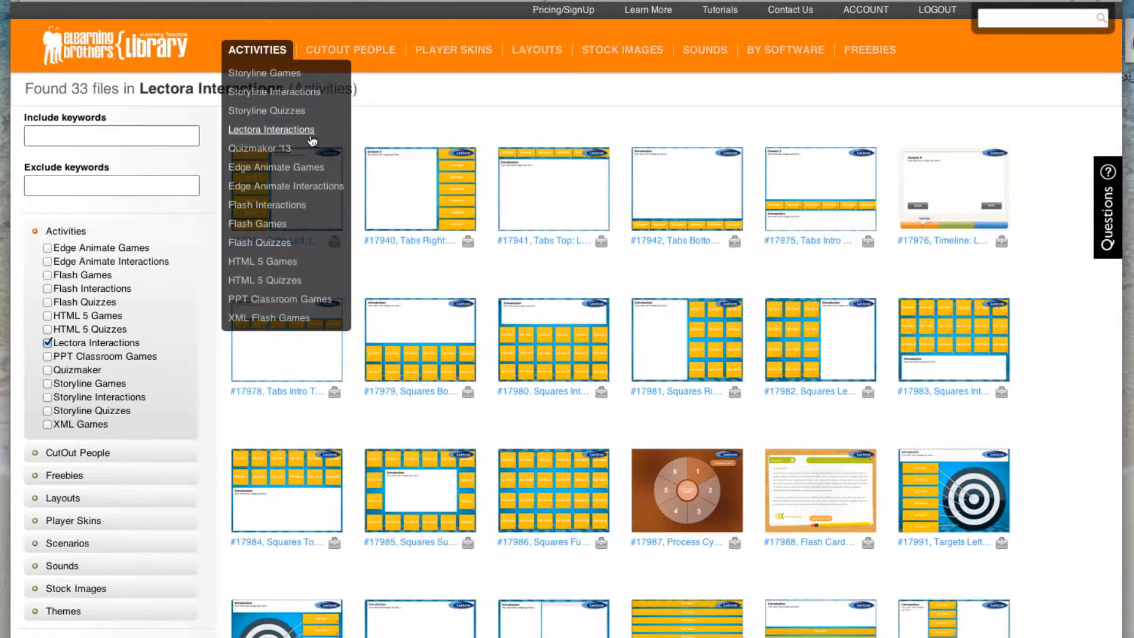
{"action": "mouse_move", "coordinate": [413, 96]}
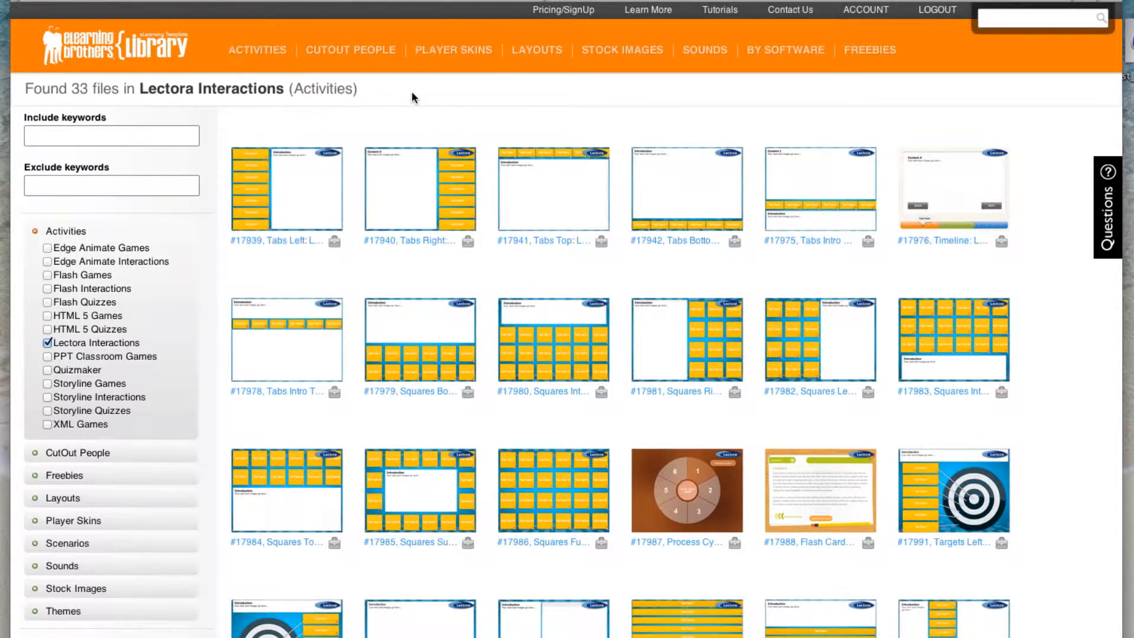
{"action": "scroll", "scroll_direction": "down", "scroll_amount": 3}
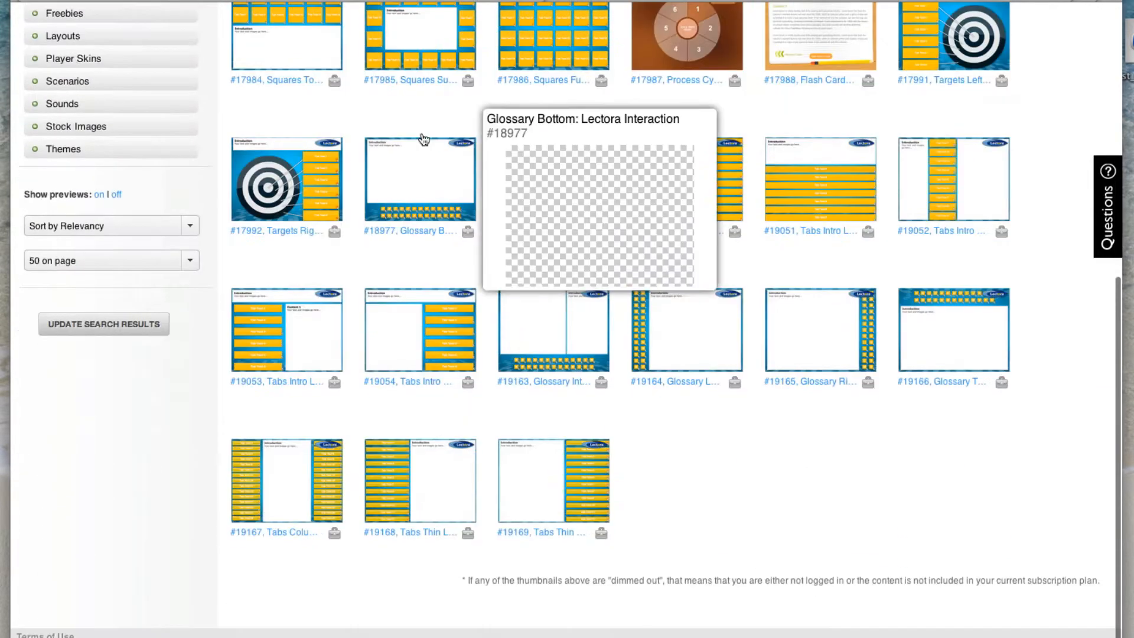
{"action": "mouse_move", "coordinate": [423, 139]}
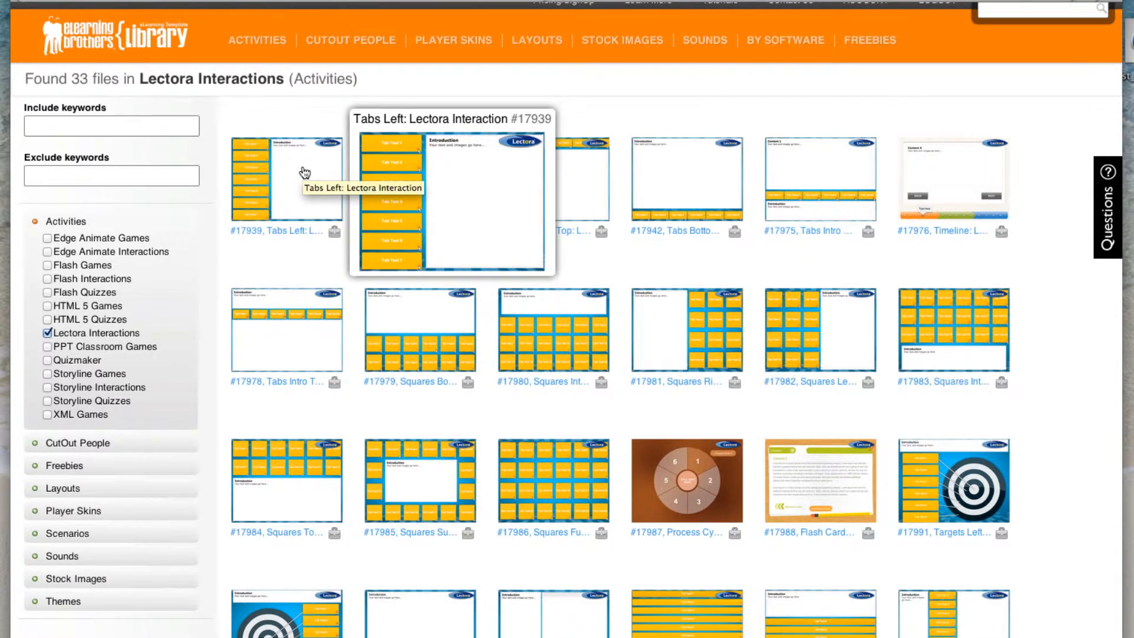
{"action": "left_click", "coordinate": [286, 181]}
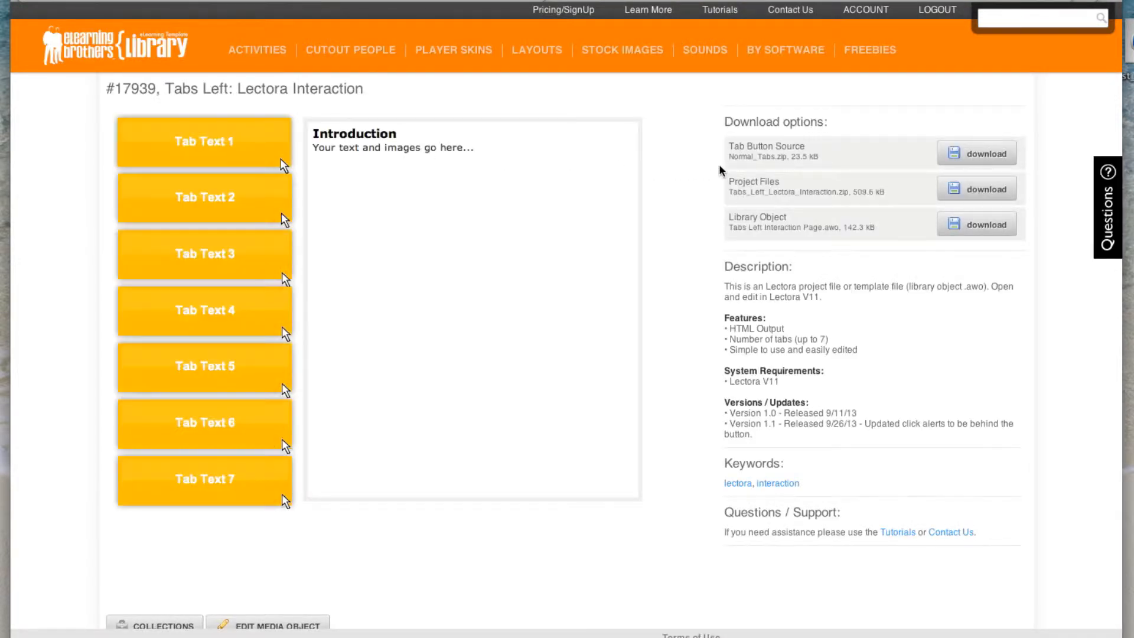
{"action": "left_click", "coordinate": [204, 141]}
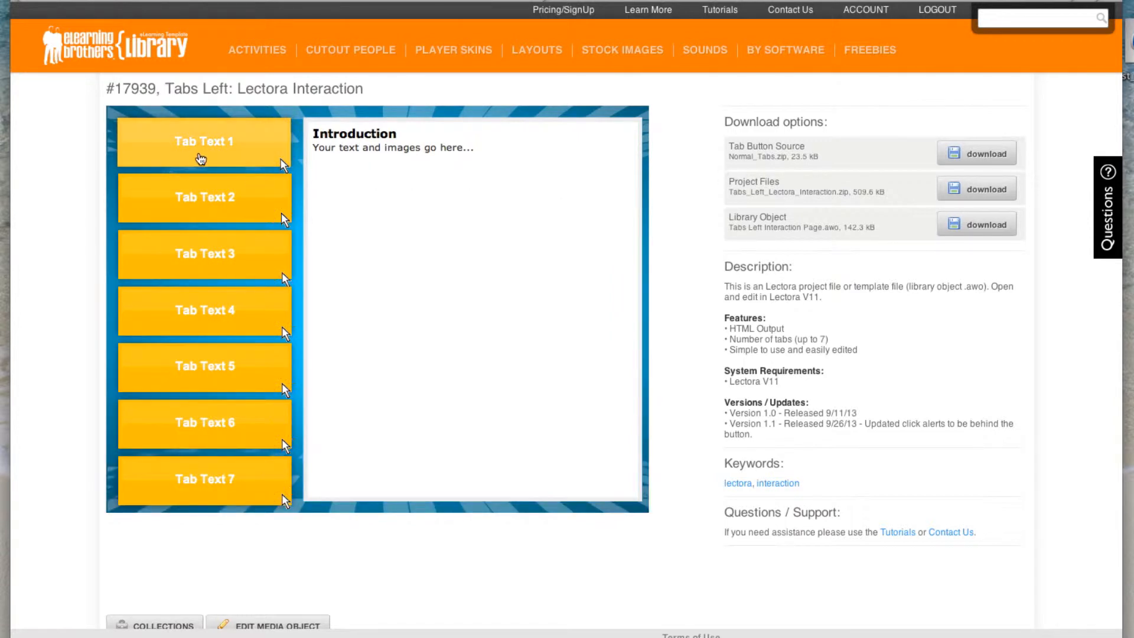
{"action": "left_click", "coordinate": [205, 141]}
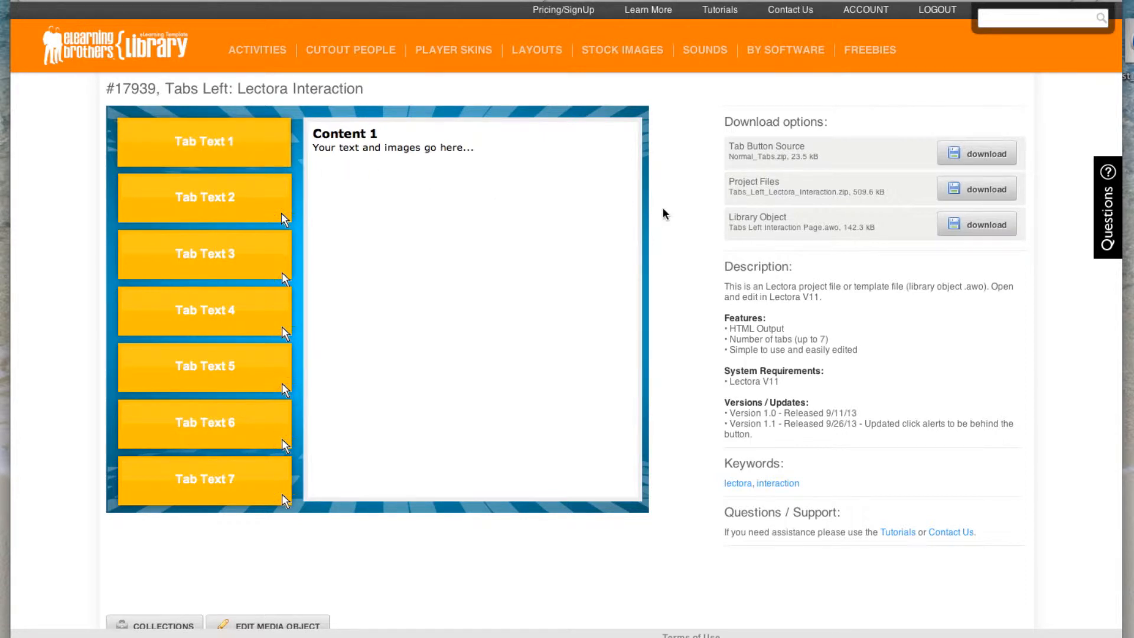
{"action": "mouse_move", "coordinate": [788, 181]}
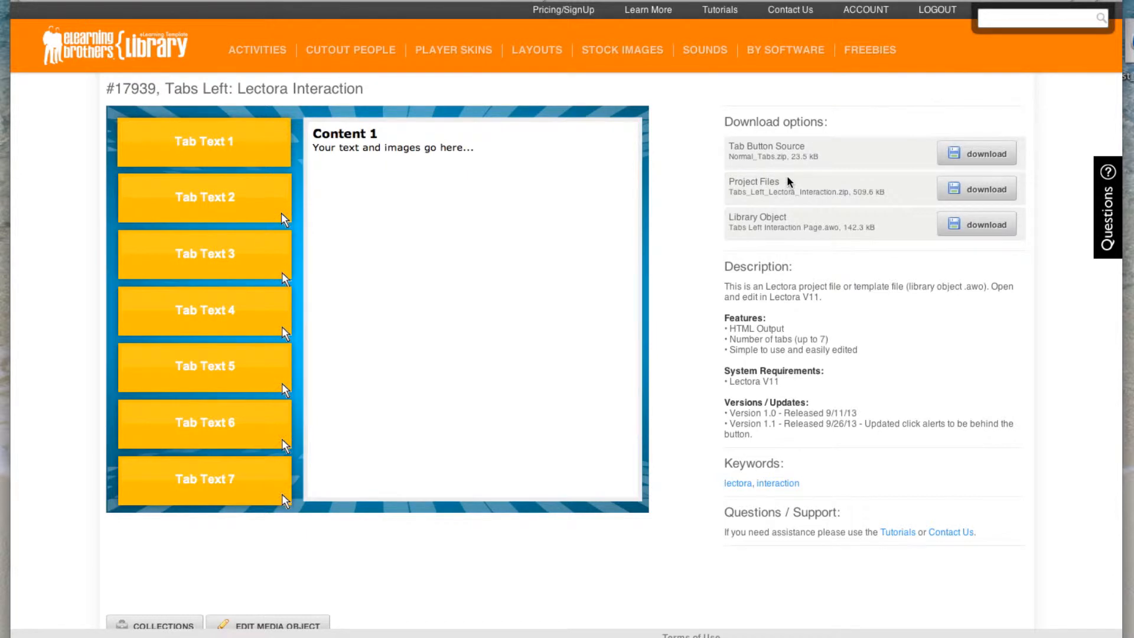
{"action": "mouse_move", "coordinate": [732, 145]}
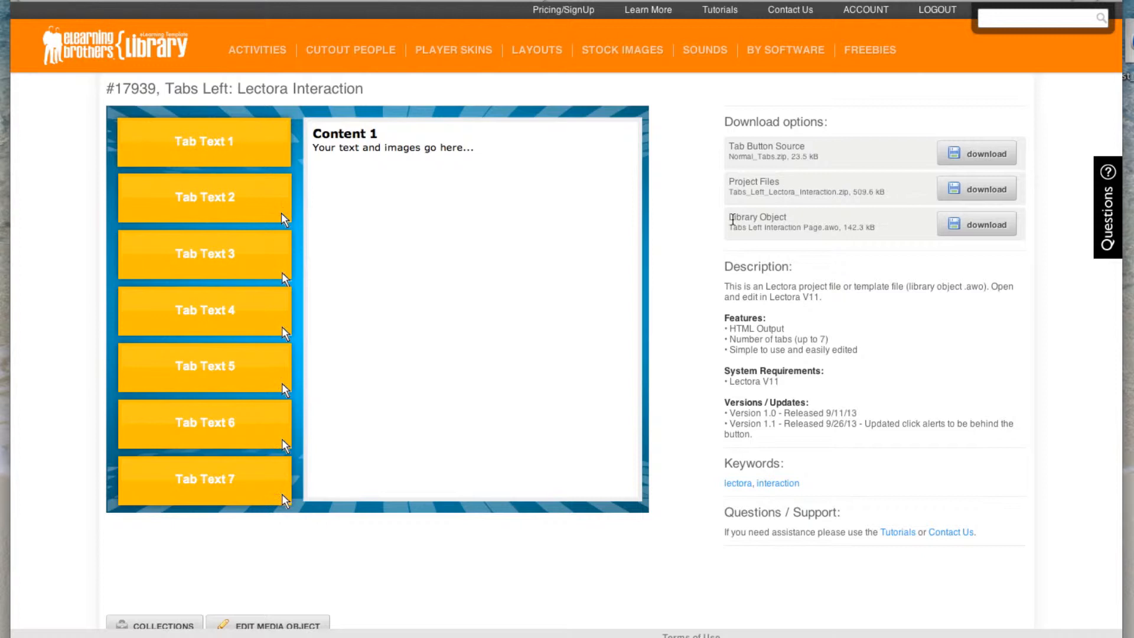
{"action": "double_click", "coordinate": [757, 217]}
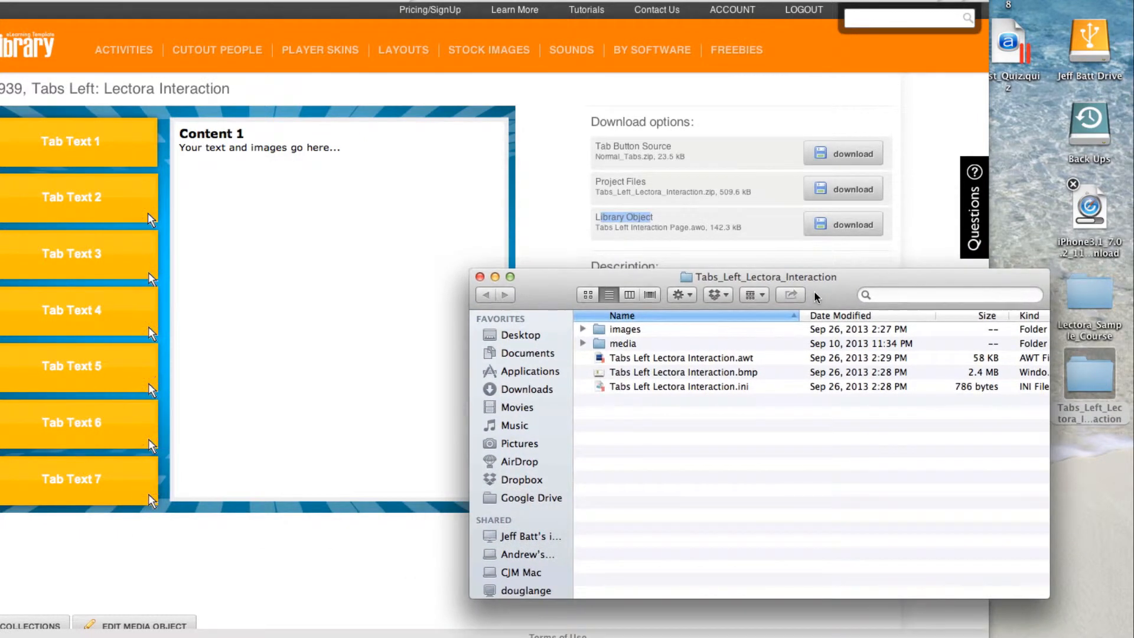
{"action": "mouse_move", "coordinate": [912, 277]}
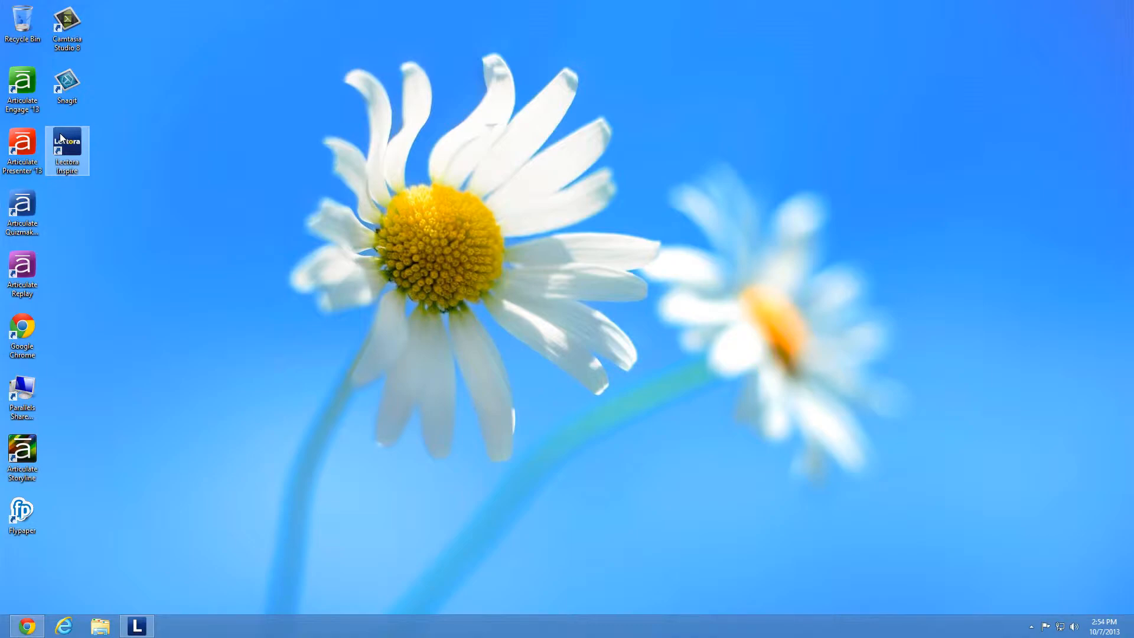
- Launch Lectora Inspire and open the .awt title from the Tabs_Left_Lectora_Interaction folder
{"action": "double_click", "coordinate": [67, 150]}
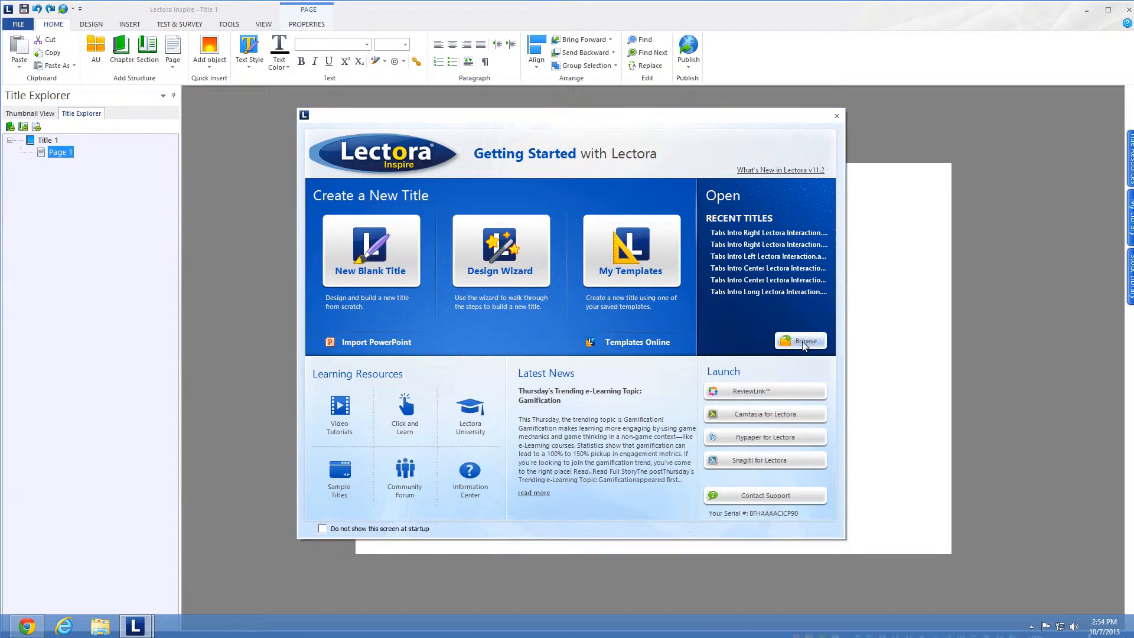
{"action": "left_click", "coordinate": [799, 341]}
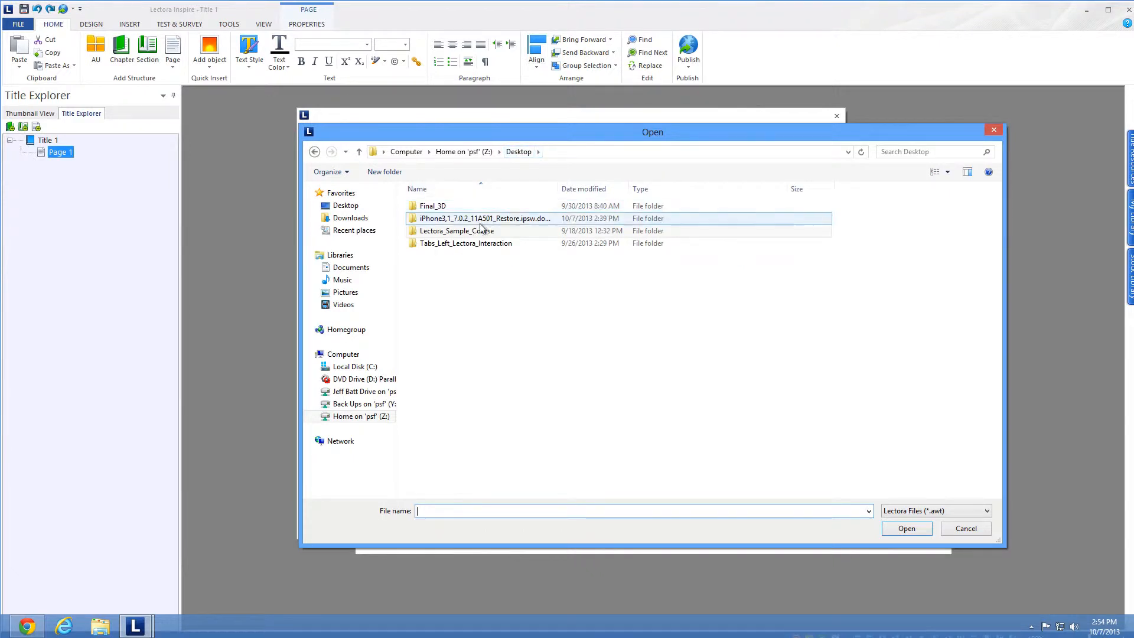
{"action": "double_click", "coordinate": [466, 243]}
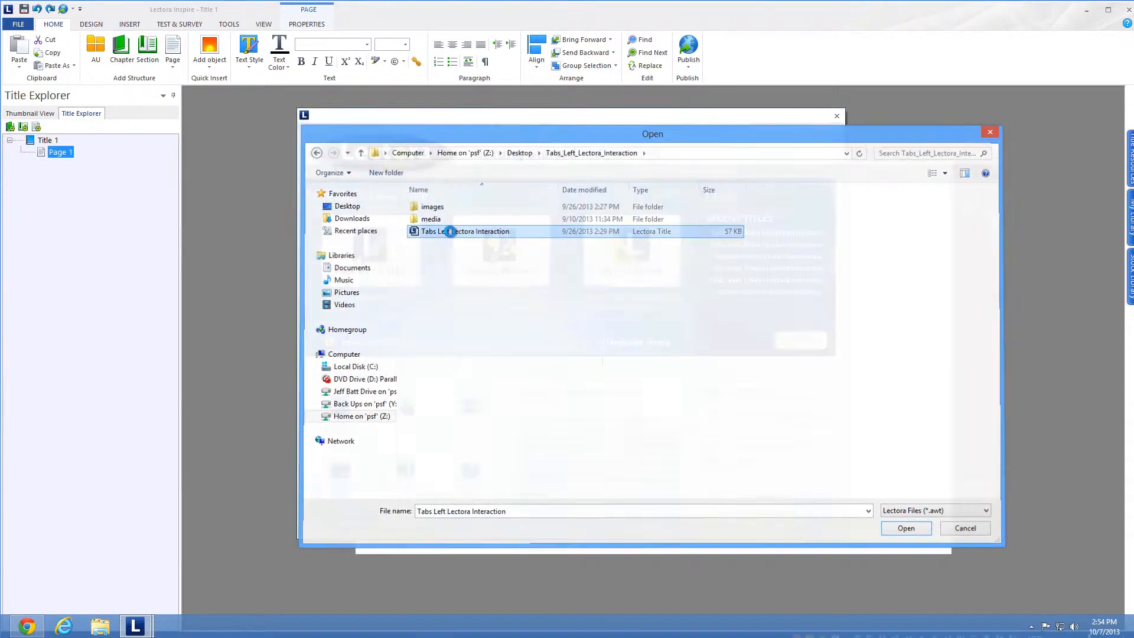
{"action": "left_click", "coordinate": [905, 528]}
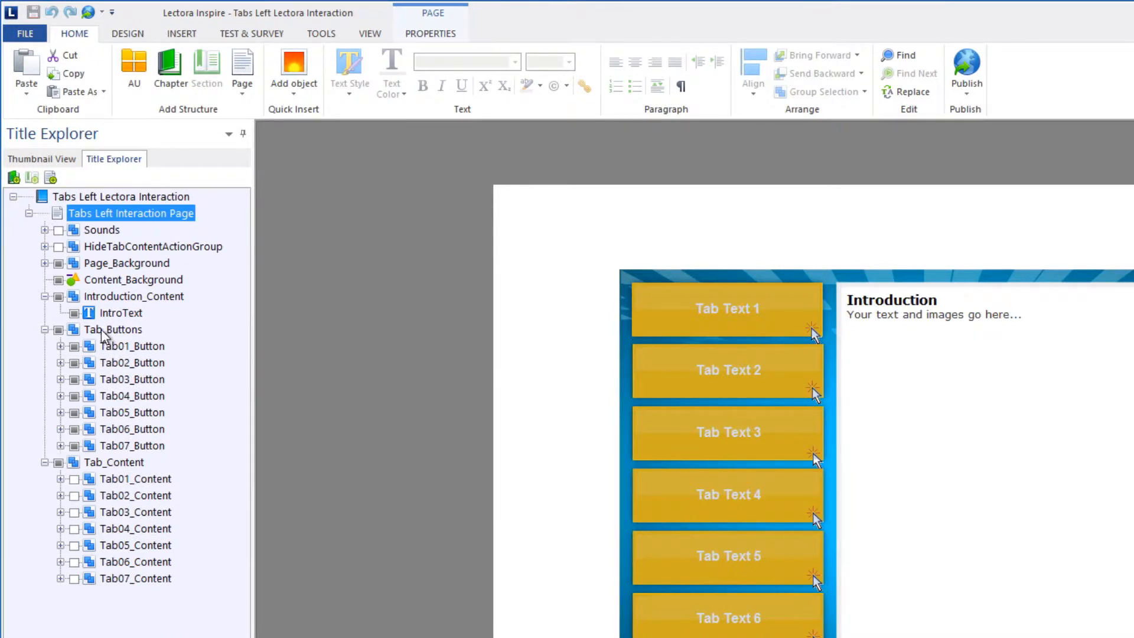
- Inspect Introduction_Content, IntroText, and Tab01_Button's TabText, TabVisited and TabButton objects
{"action": "left_click", "coordinate": [134, 296]}
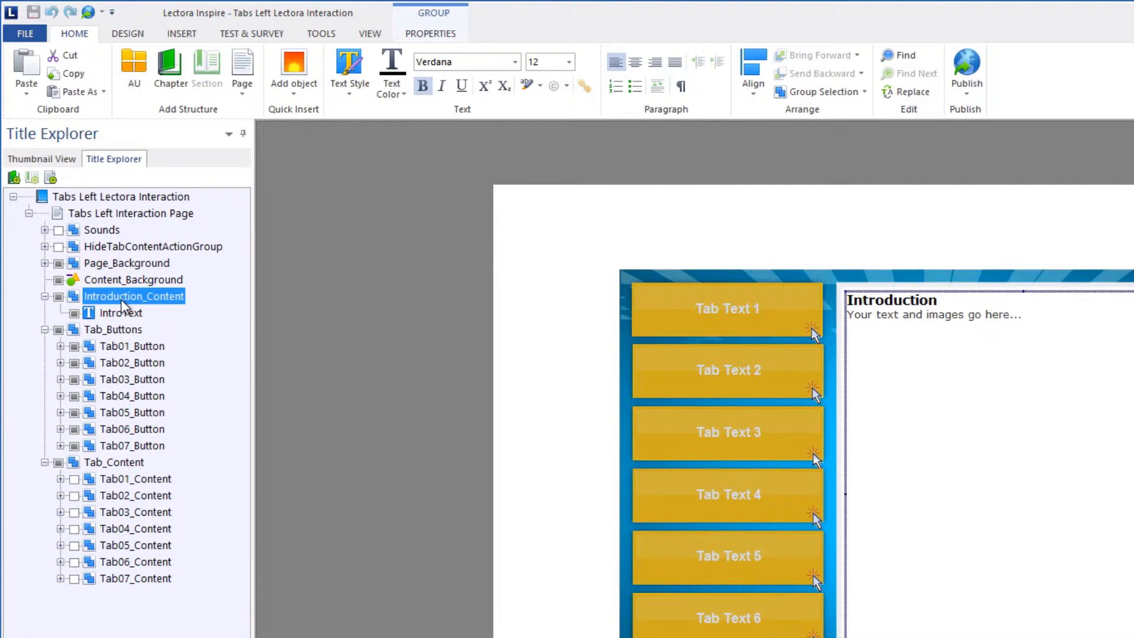
{"action": "left_click", "coordinate": [120, 313]}
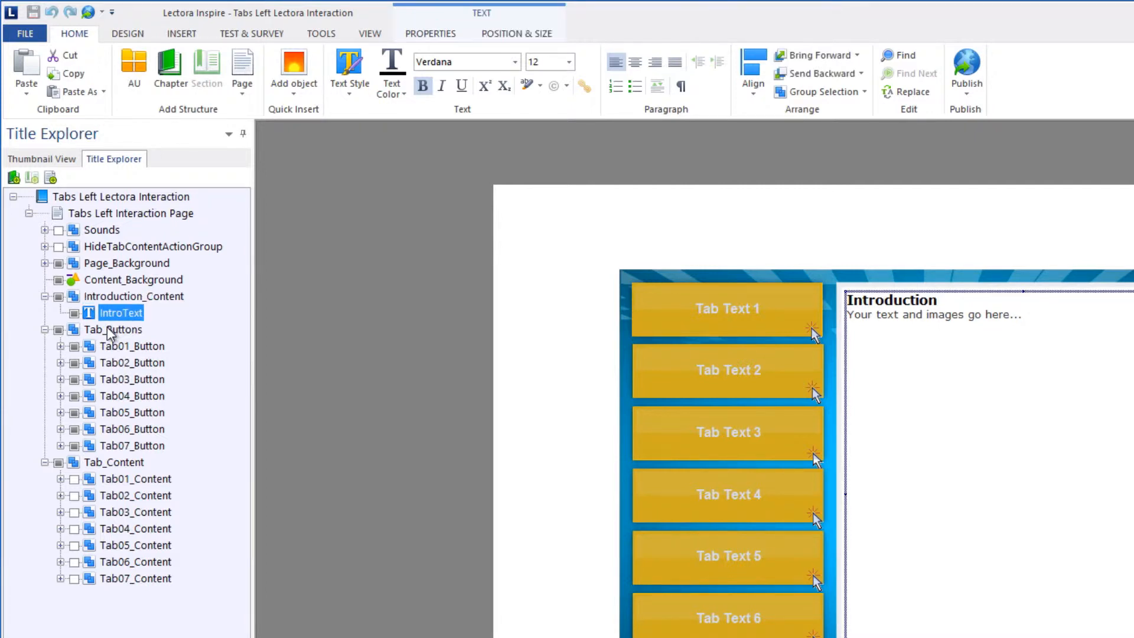
{"action": "left_click", "coordinate": [113, 329]}
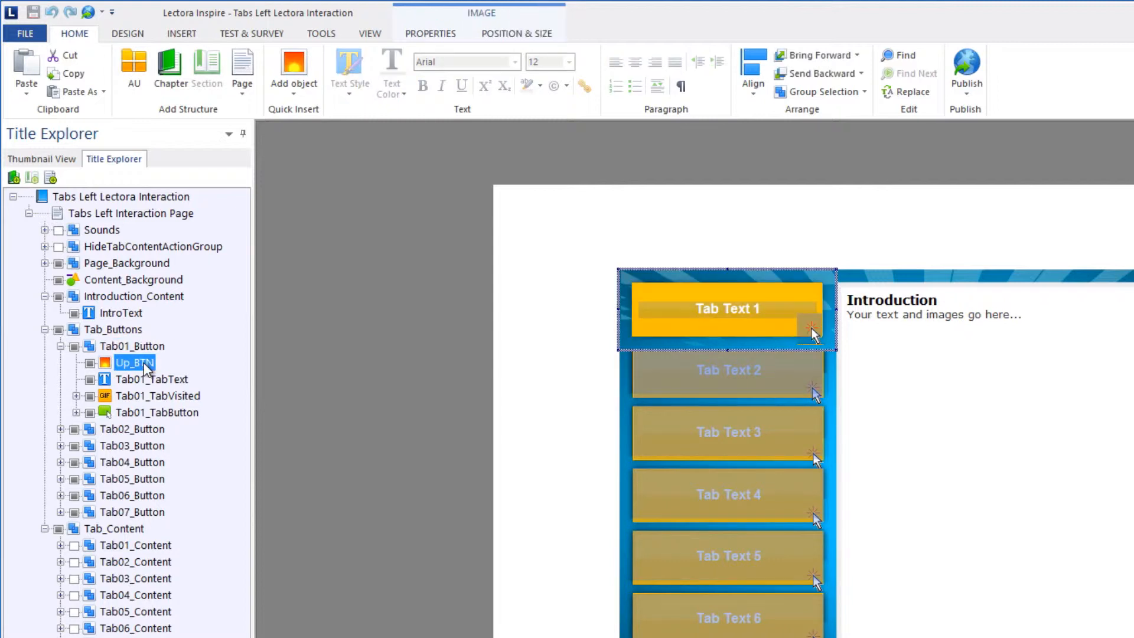
{"action": "left_click", "coordinate": [152, 379]}
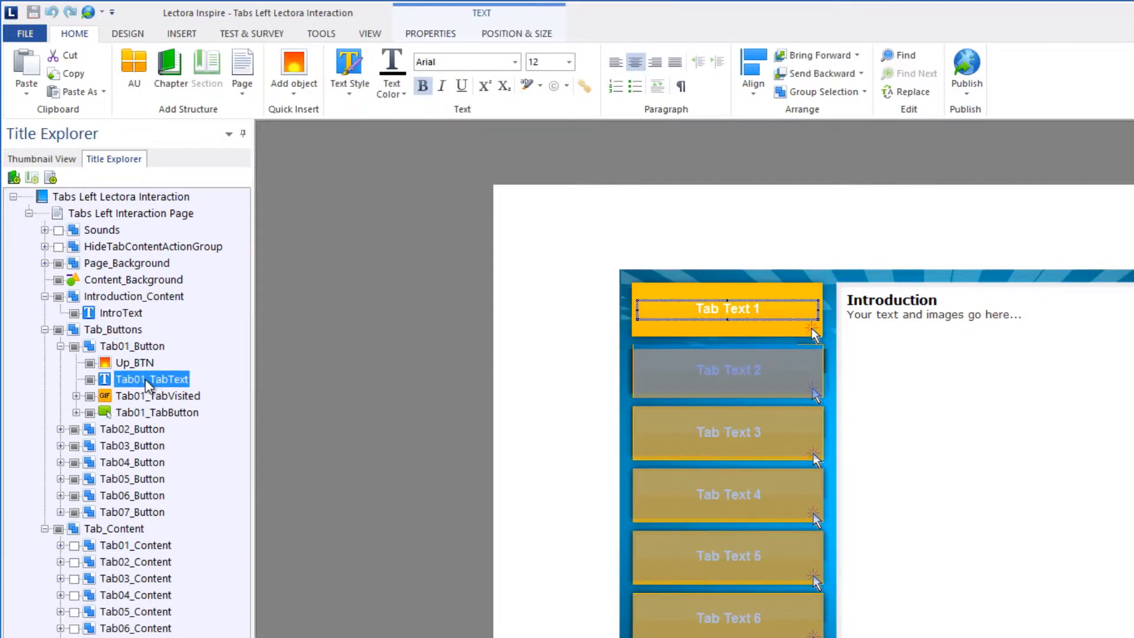
{"action": "left_click", "coordinate": [157, 395]}
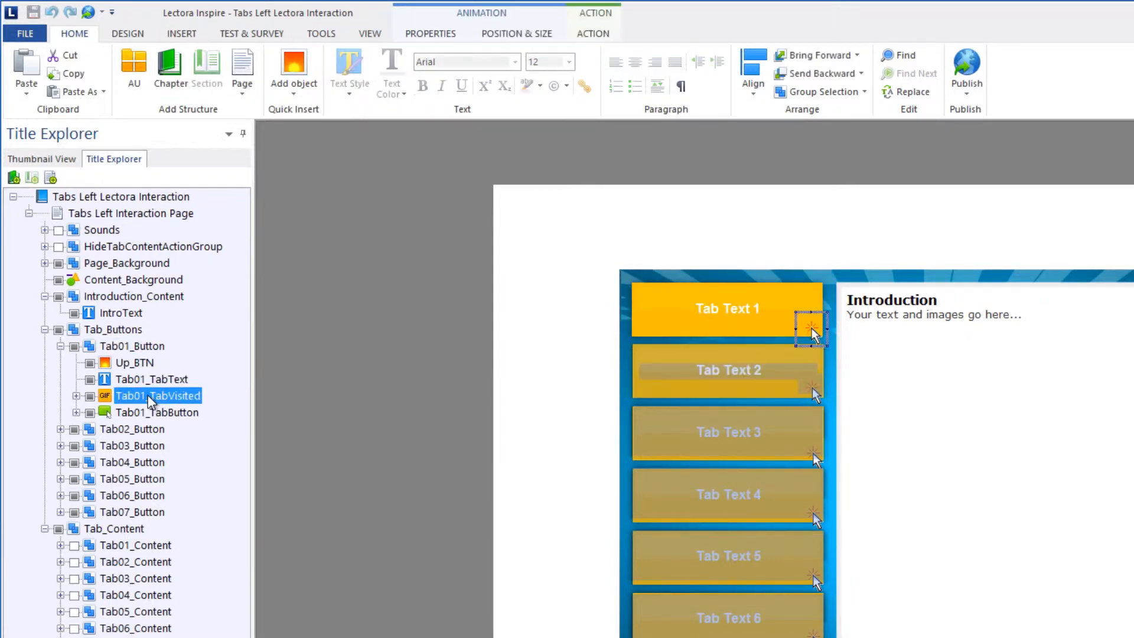
{"action": "mouse_move", "coordinate": [174, 513]}
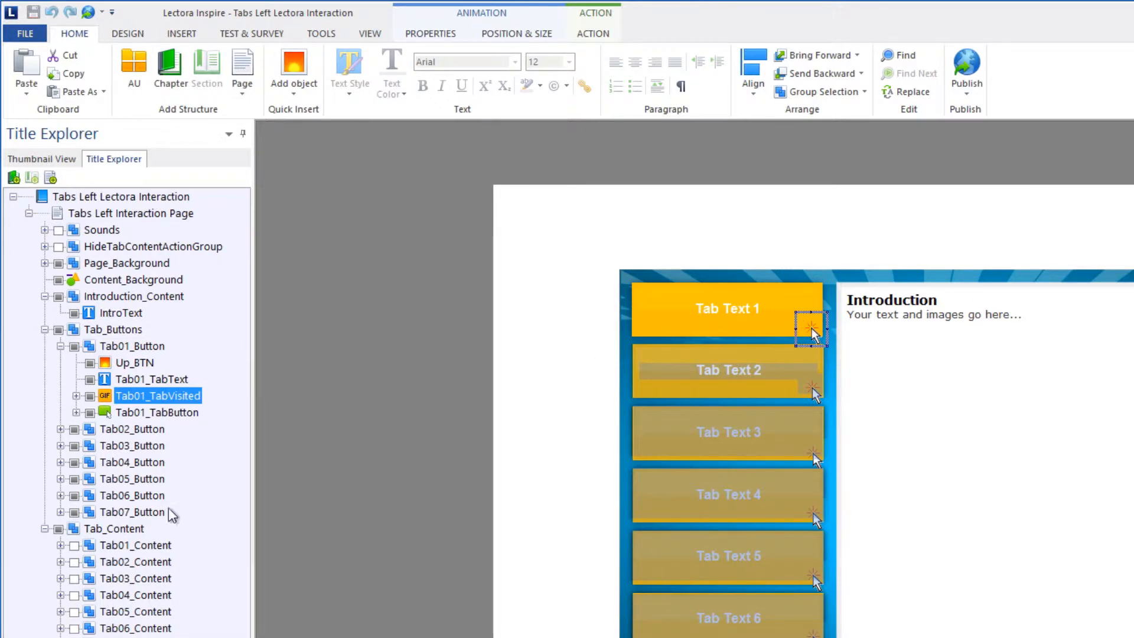
{"action": "left_click", "coordinate": [157, 413]}
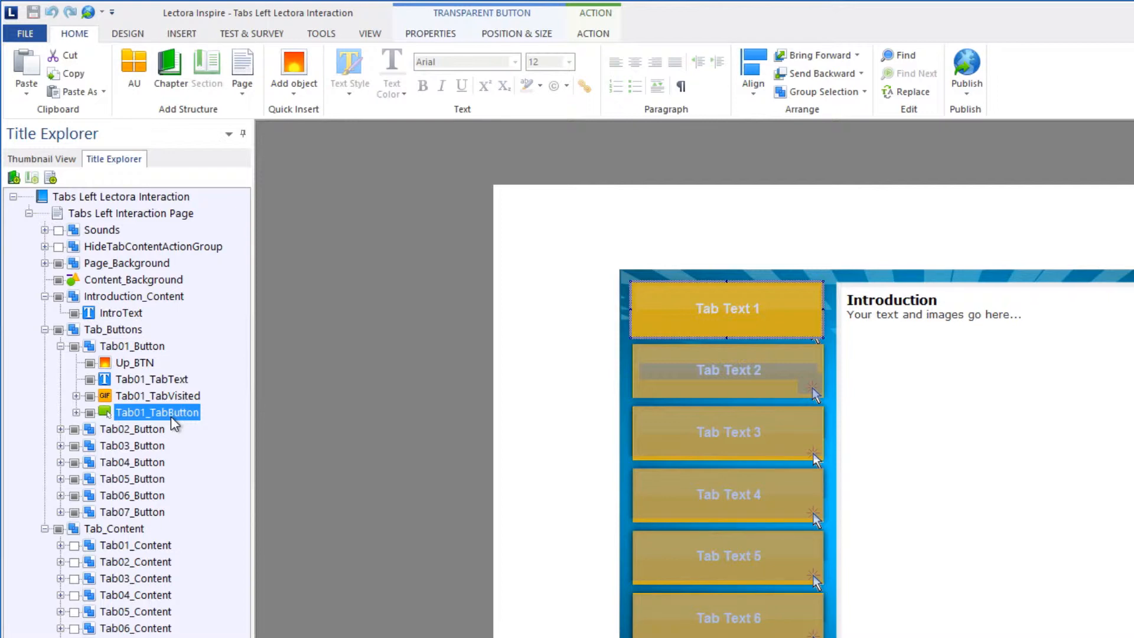
- List Tab01_TabButton's actions and inspect OnMClkChangeToDown and OnMClkHideContent
{"action": "left_click", "coordinate": [80, 412]}
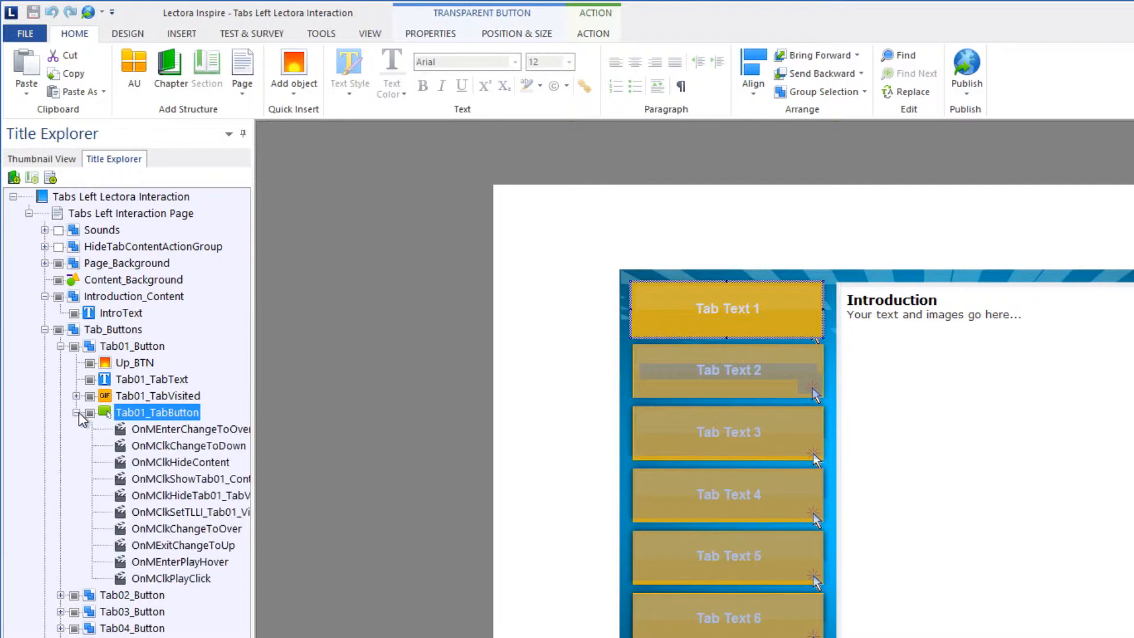
{"action": "left_click", "coordinate": [190, 445]}
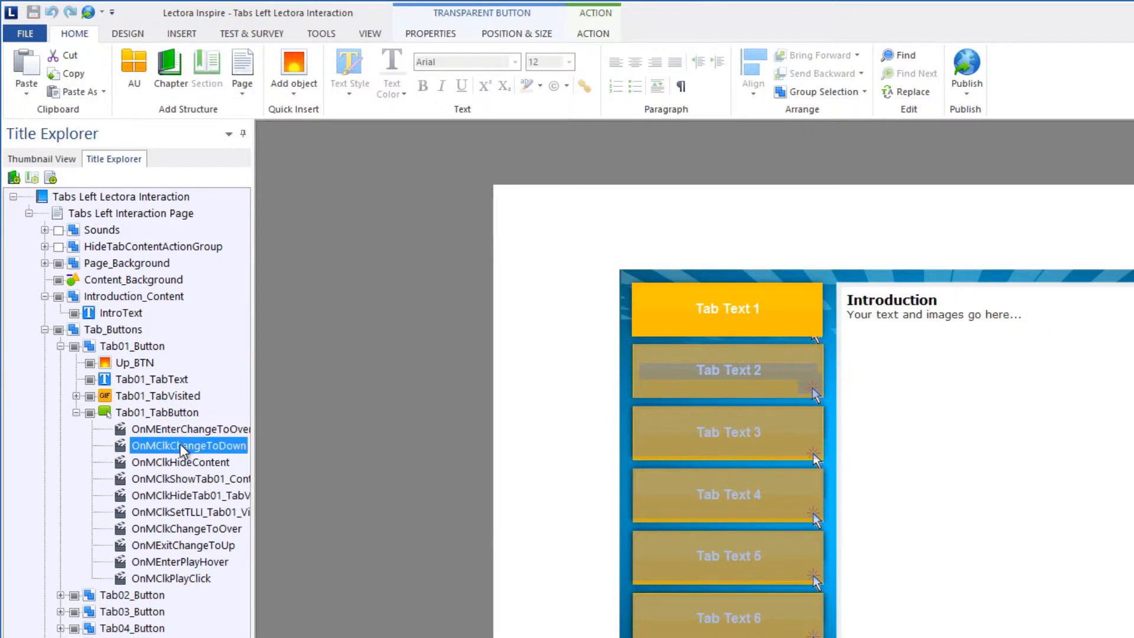
{"action": "left_click", "coordinate": [181, 462]}
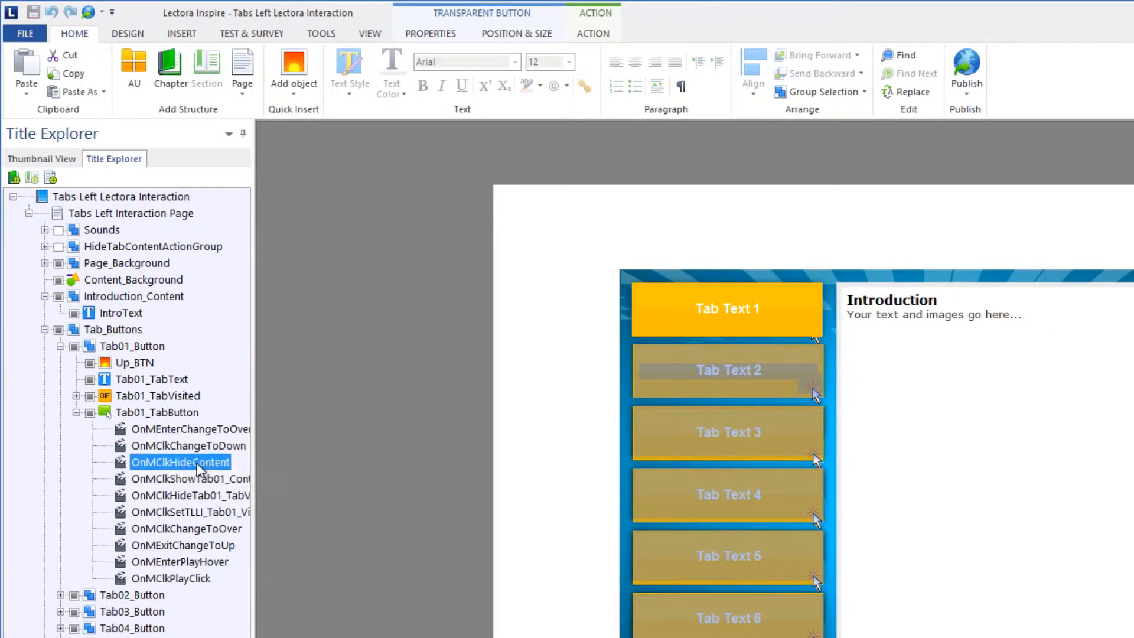
{"action": "left_click", "coordinate": [181, 461]}
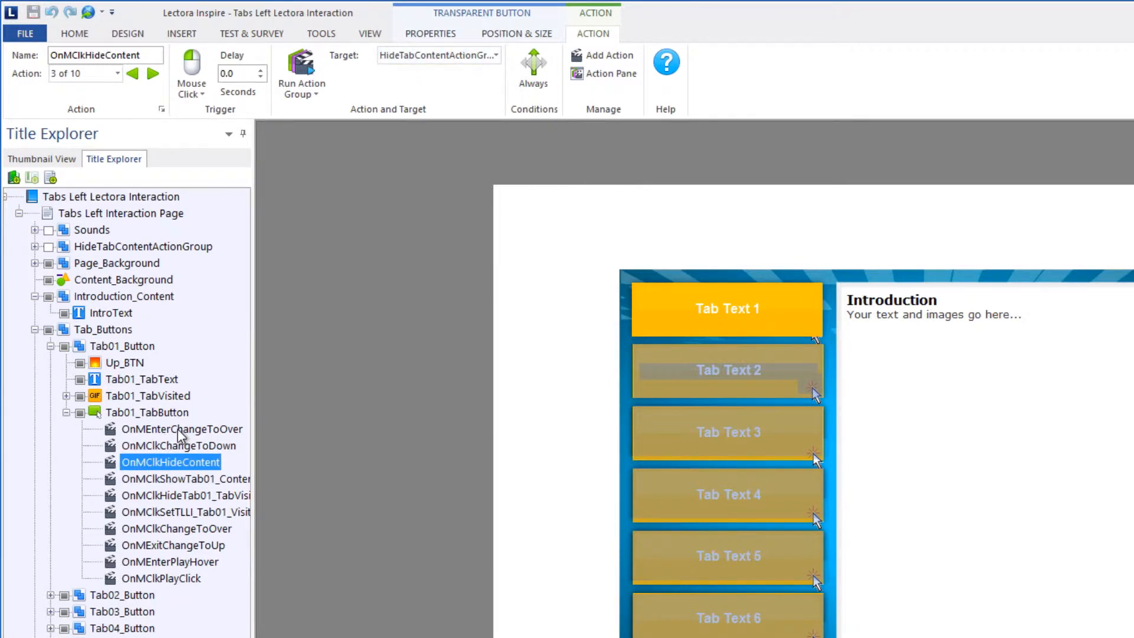
- Inspect the mouse-enter action and HideTab02, then collapse HideTabContentActionGroup and Tab01_Button
{"action": "left_click", "coordinate": [183, 429]}
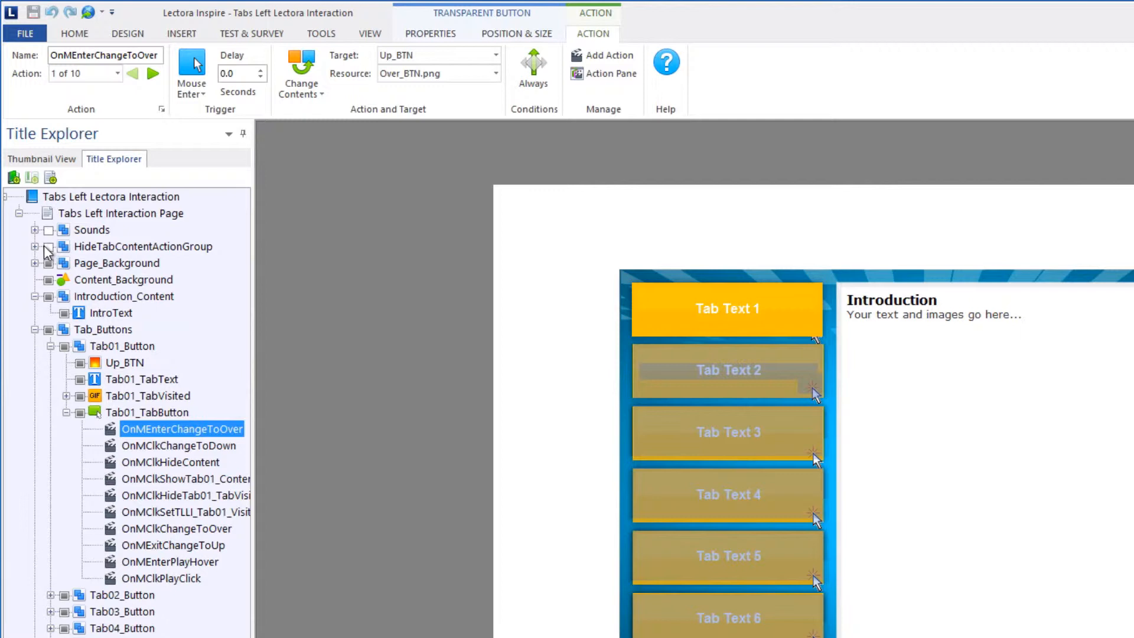
{"action": "left_click", "coordinate": [43, 247]}
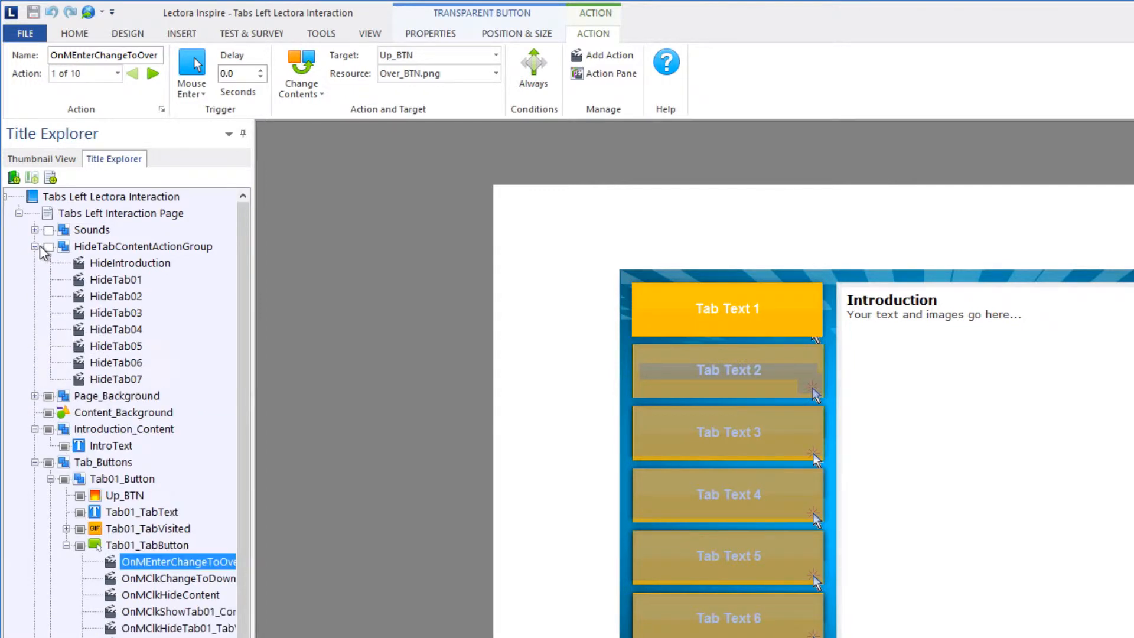
{"action": "mouse_move", "coordinate": [161, 253]}
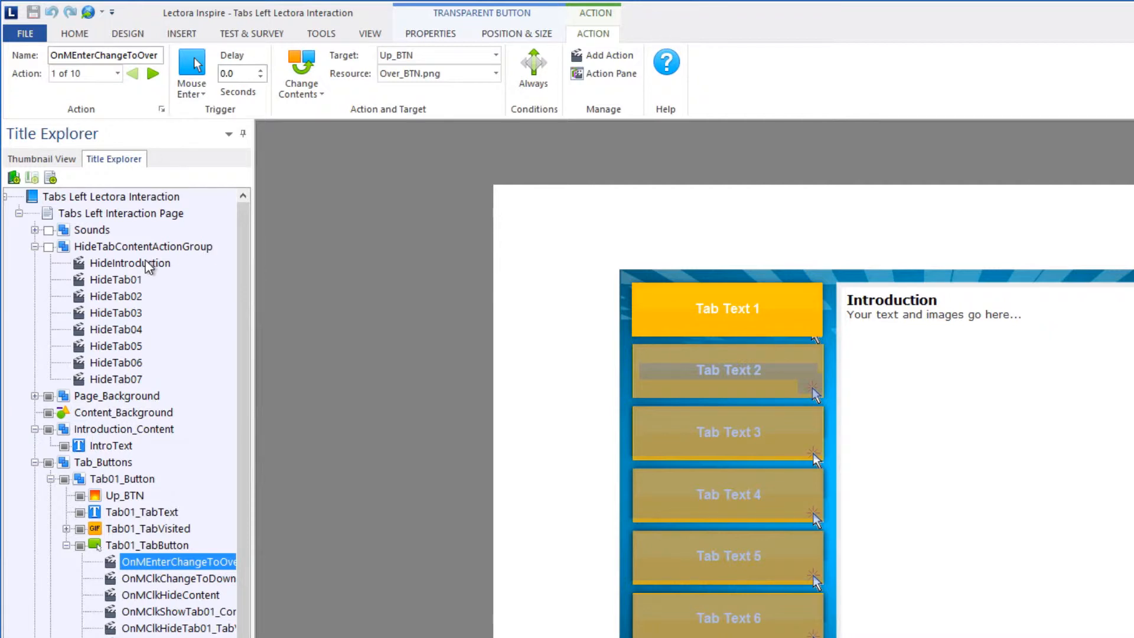
{"action": "left_click", "coordinate": [116, 296]}
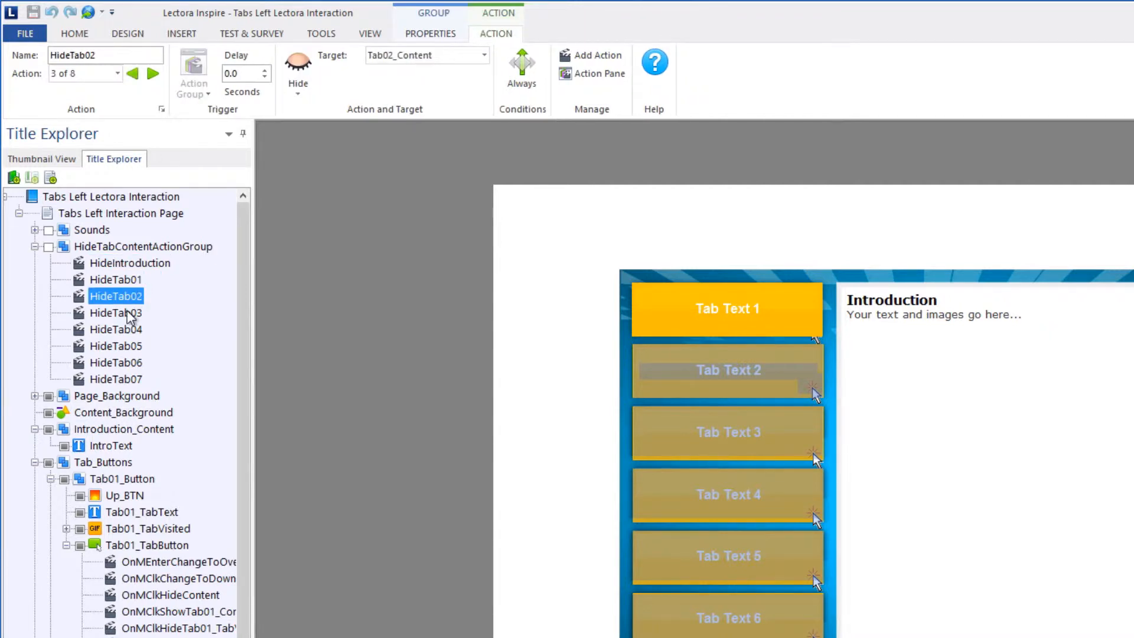
{"action": "left_click", "coordinate": [116, 329]}
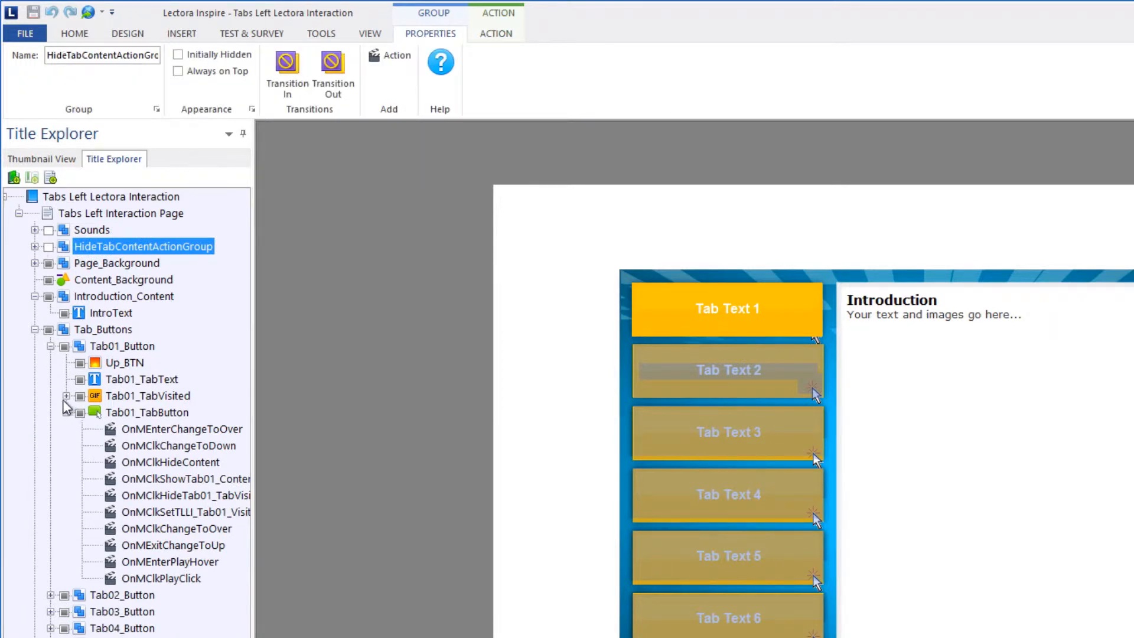
{"action": "left_click", "coordinate": [67, 413]}
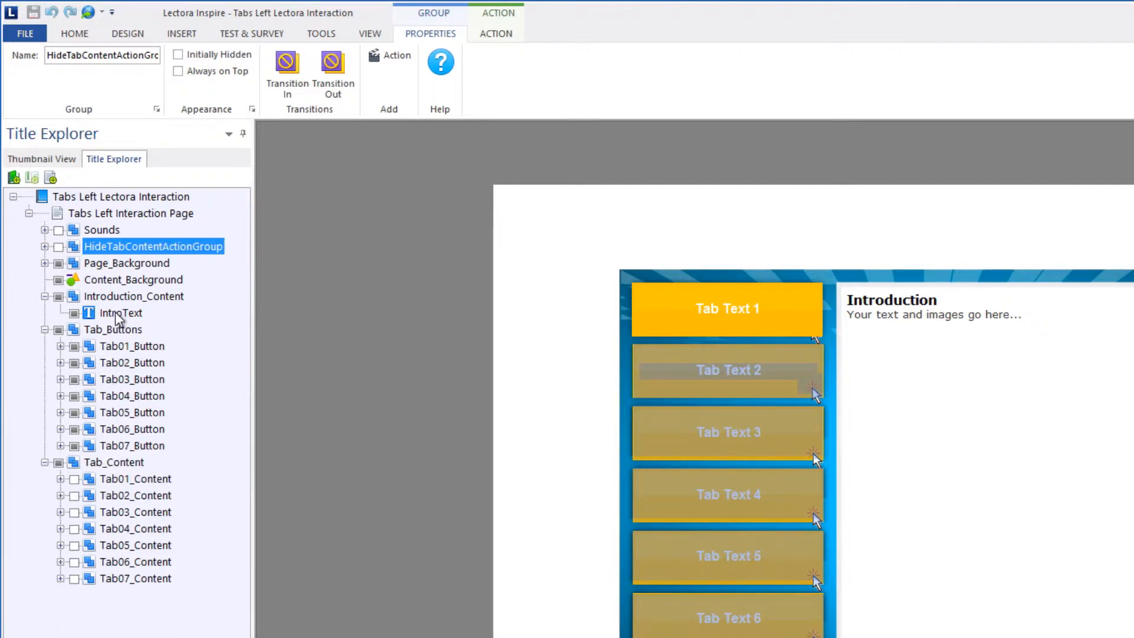
{"action": "left_click", "coordinate": [121, 312]}
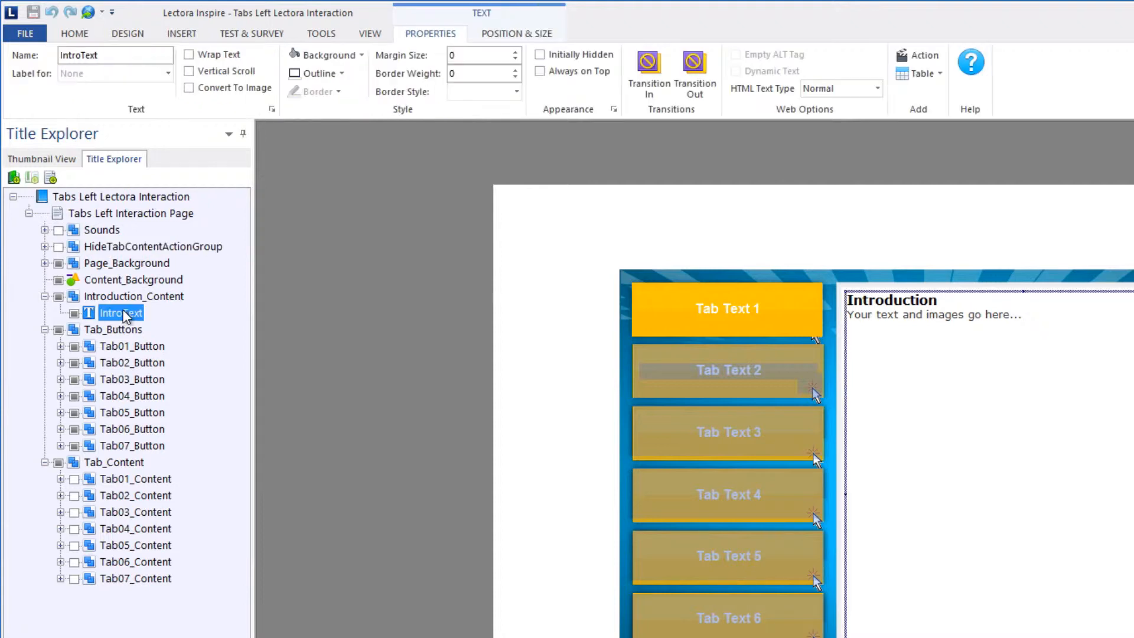
{"action": "left_click", "coordinate": [74, 33]}
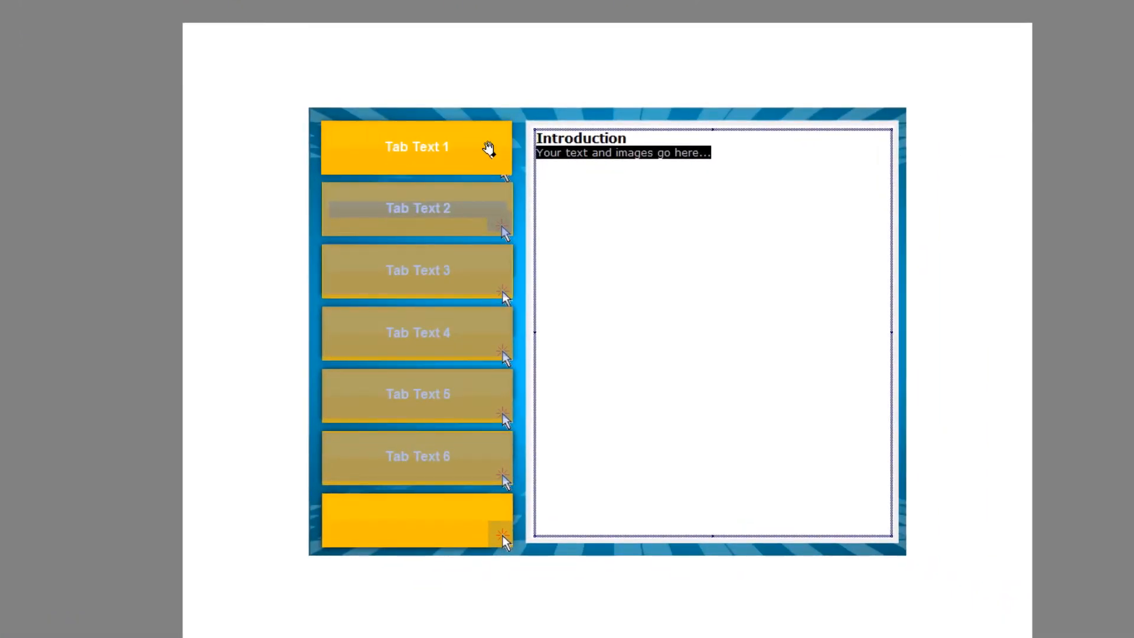
{"action": "type", "text": "This is my"}
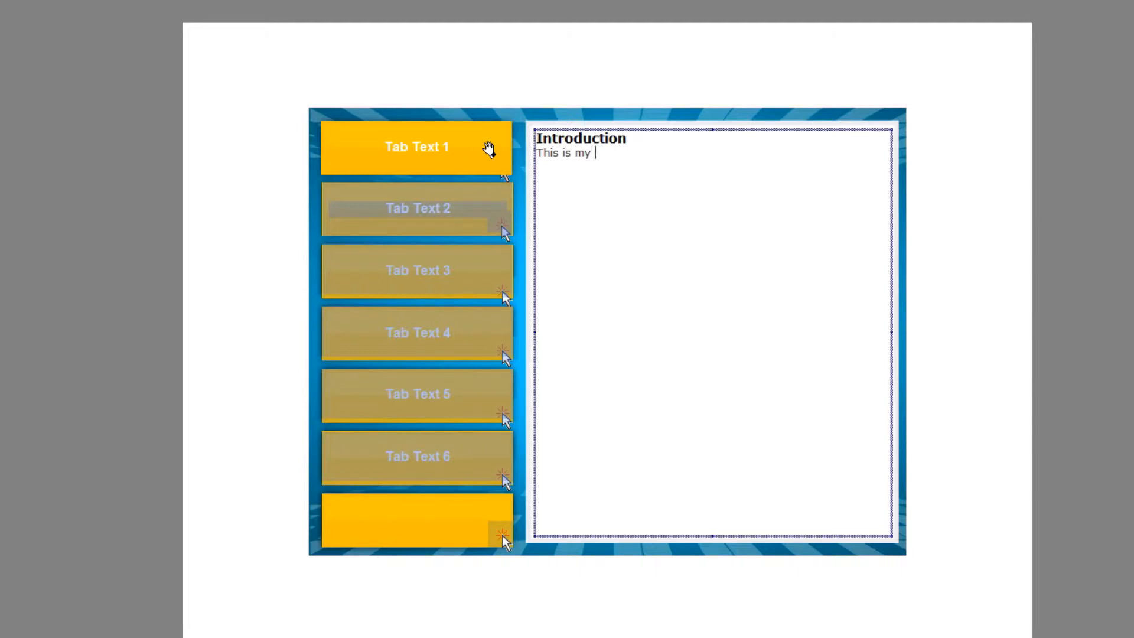
{"action": "type", "text": "text file and"}
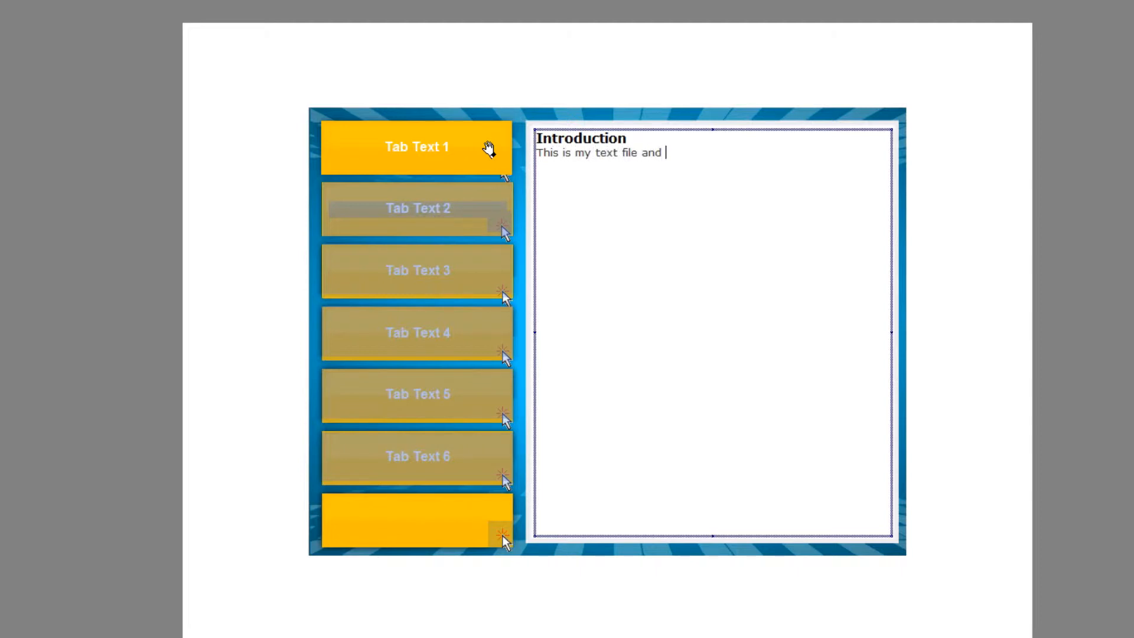
{"action": "type", "text": "I can tey"}
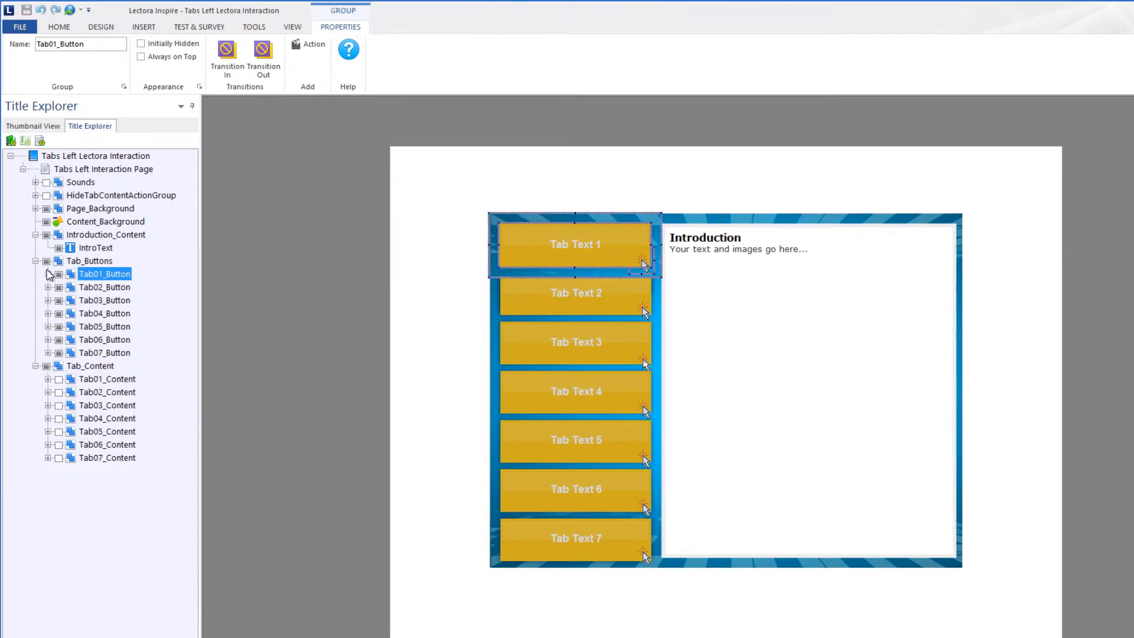
{"action": "left_click", "coordinate": [106, 234]}
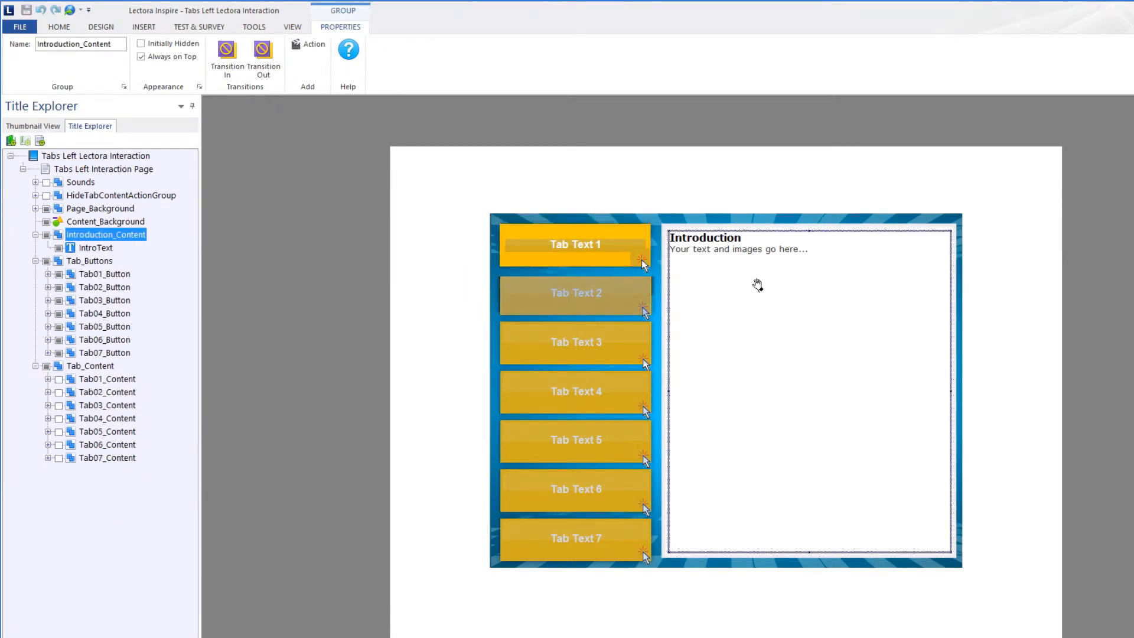
{"action": "mouse_move", "coordinate": [693, 250]}
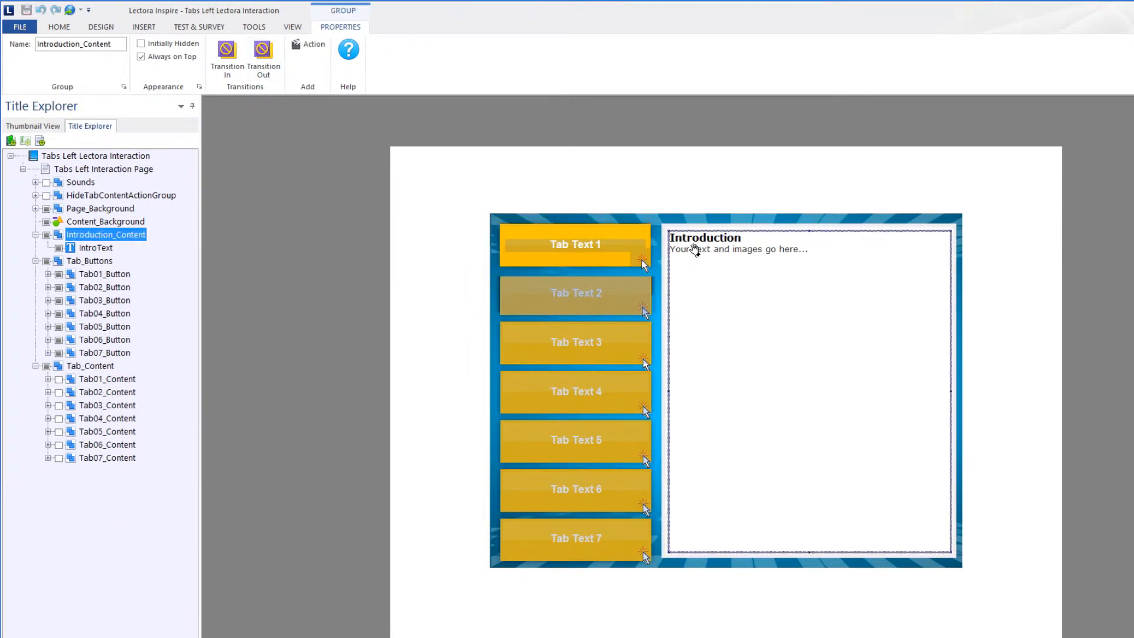
{"action": "mouse_move", "coordinate": [699, 261]}
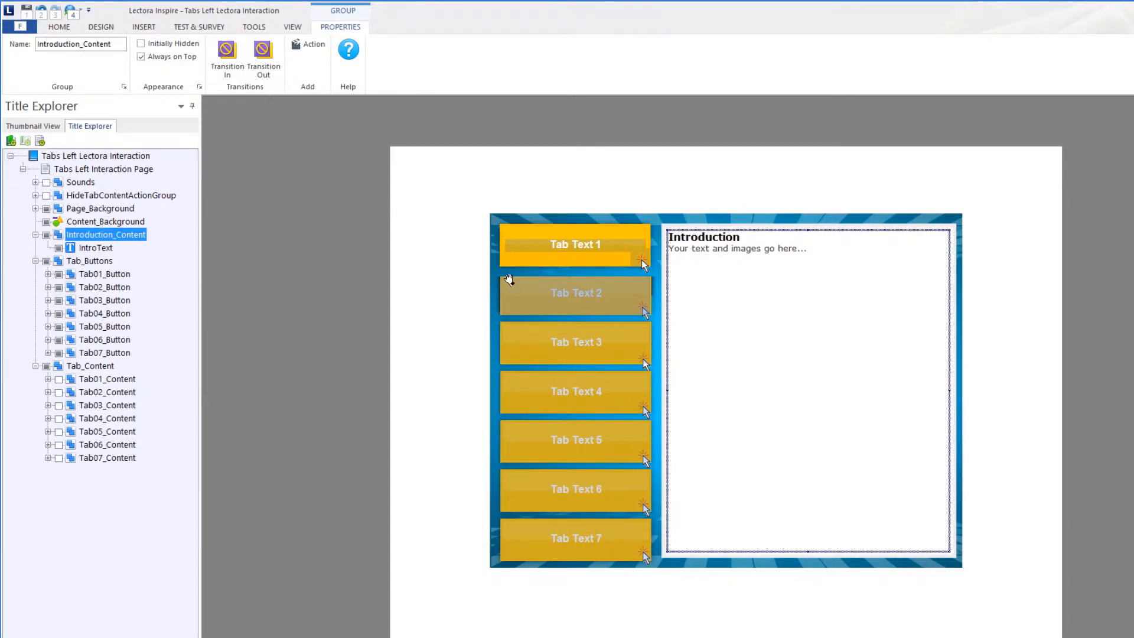
{"action": "mouse_move", "coordinate": [817, 285]}
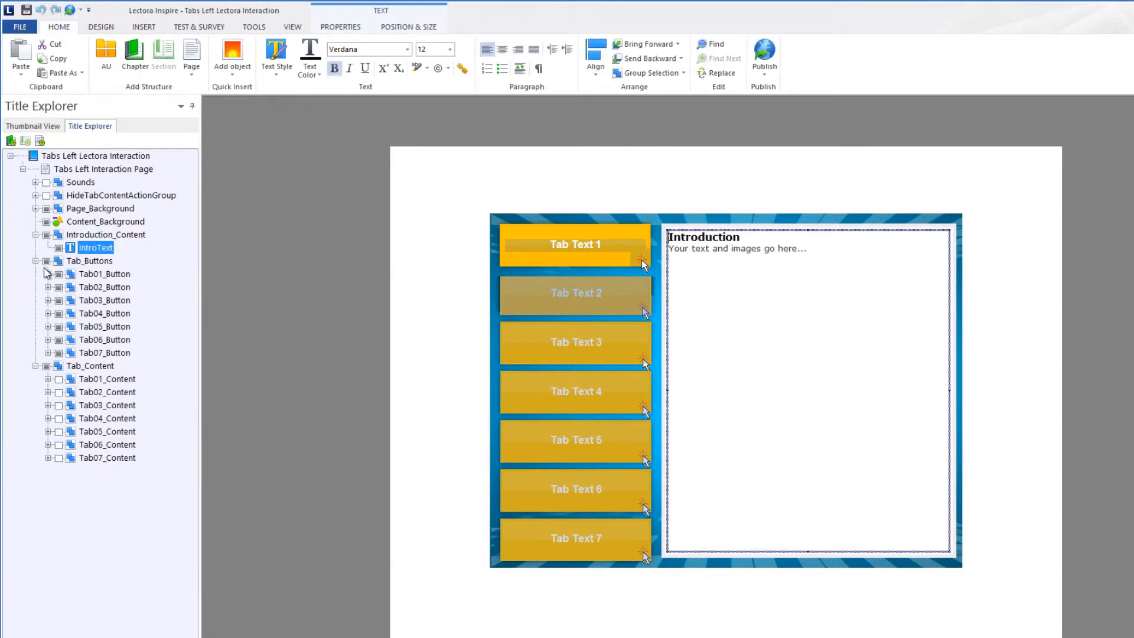
{"action": "mouse_move", "coordinate": [65, 313]}
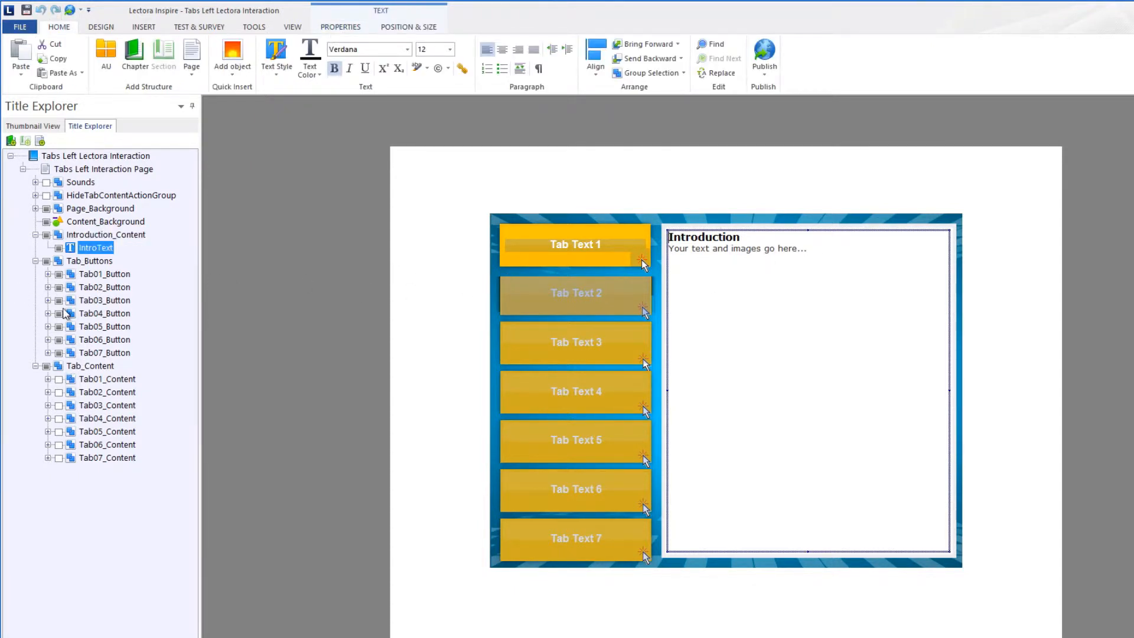
{"action": "left_click", "coordinate": [90, 365]}
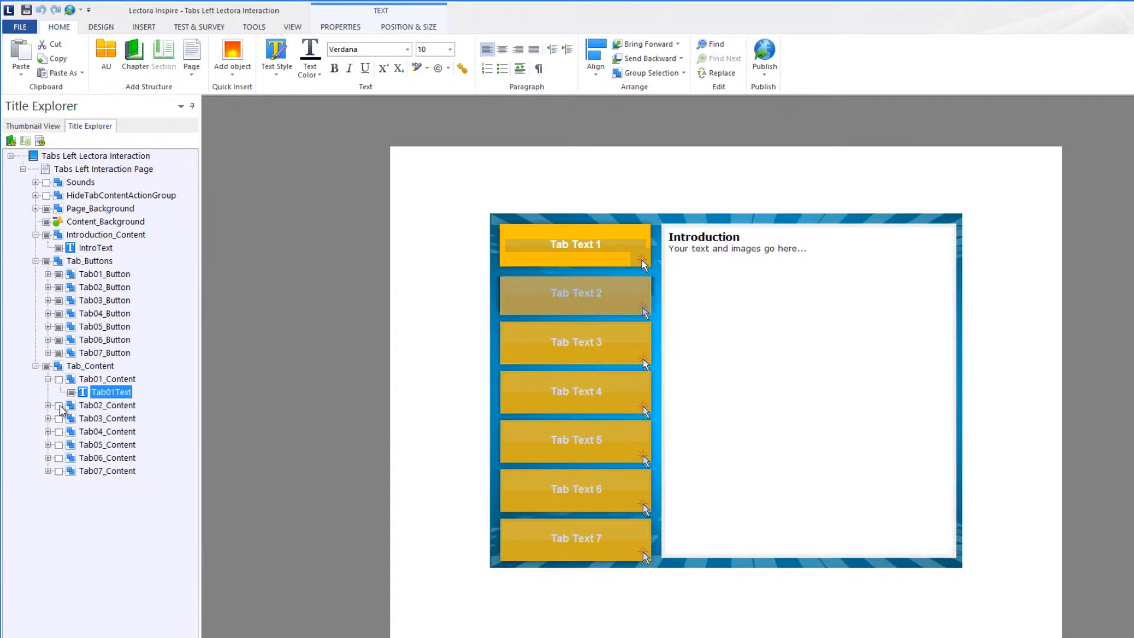
- Expand Tab02_Content and insert a new image object into it
{"action": "left_click", "coordinate": [106, 405]}
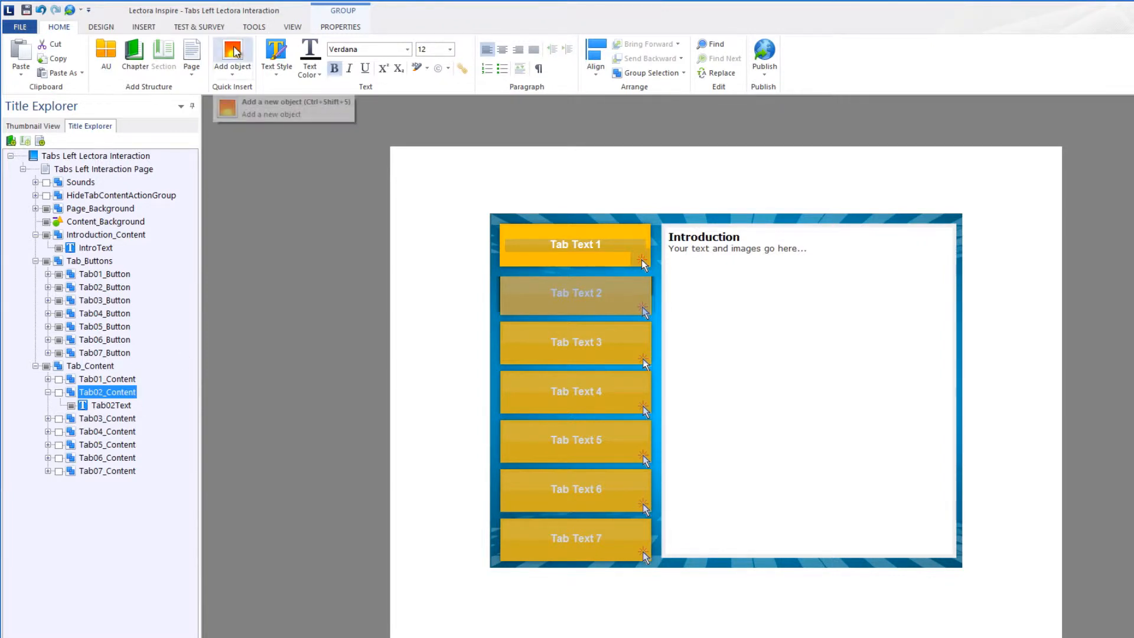
{"action": "left_click", "coordinate": [232, 57]}
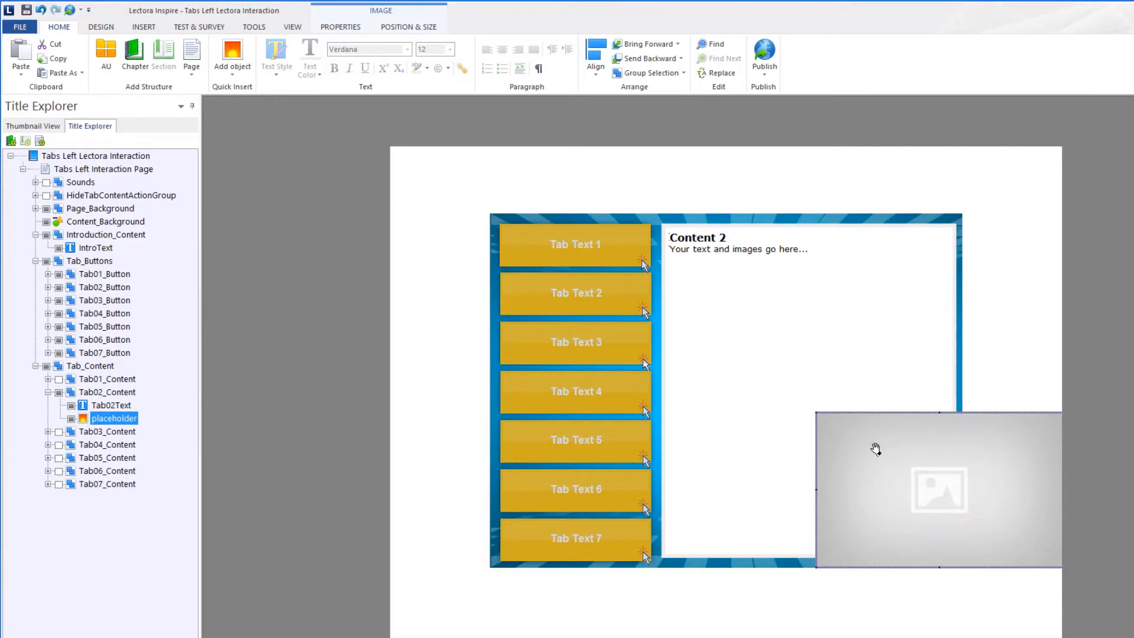
- Drag the placeholder image into the tab content area
{"action": "left_click_drag", "start_coordinate": [938, 491], "coordinate": [805, 471]}
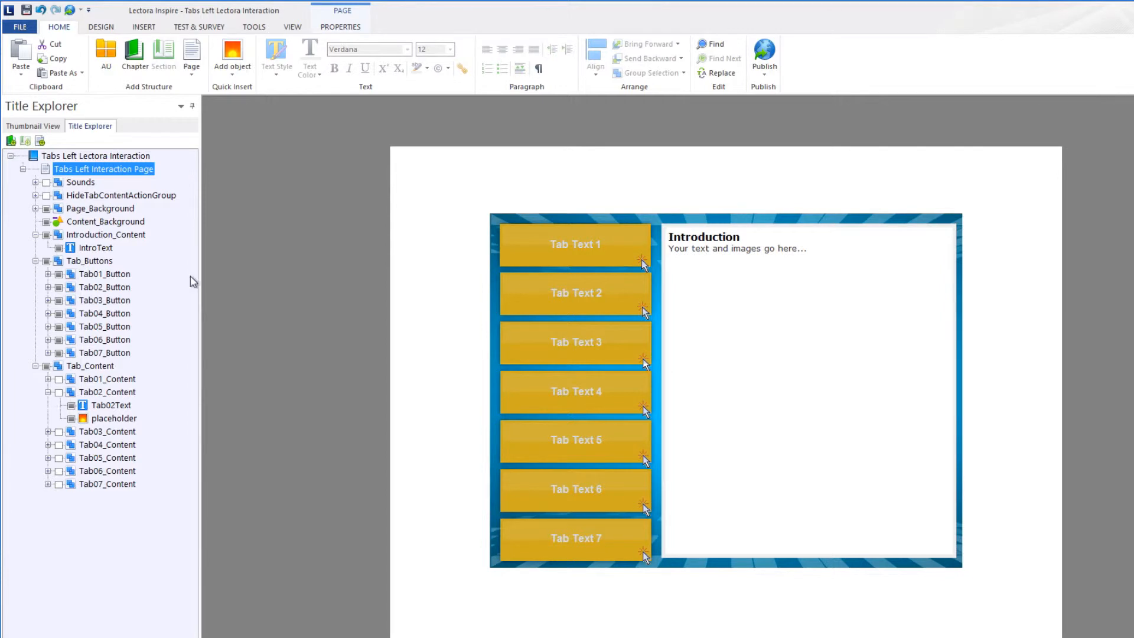
{"action": "left_click", "coordinate": [292, 27]}
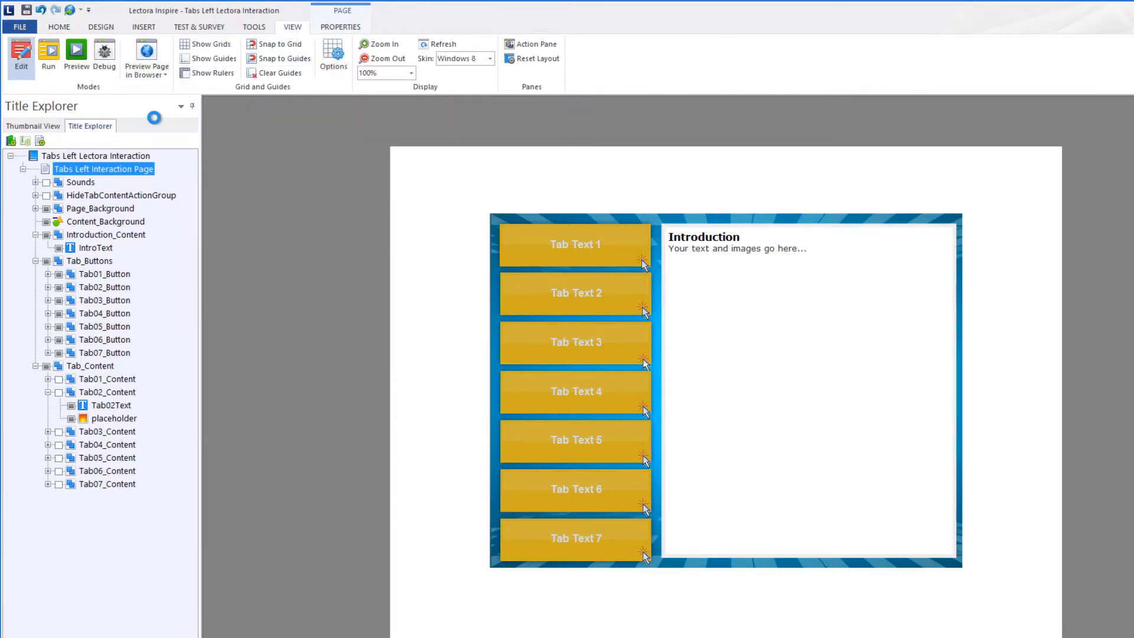
{"action": "left_click", "coordinate": [76, 56]}
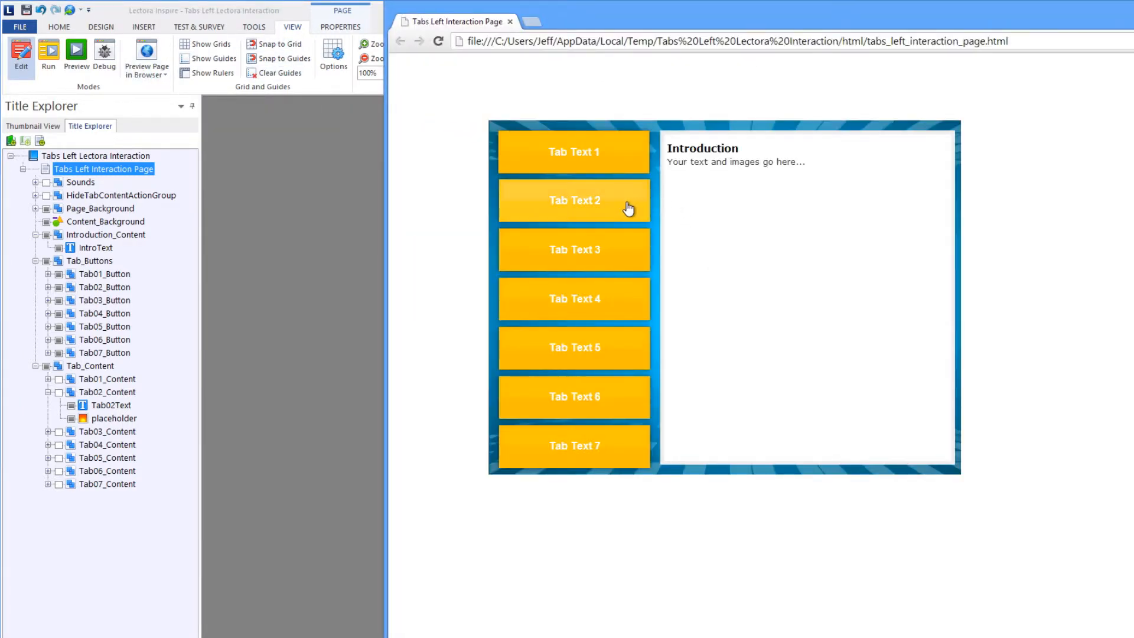
{"action": "left_click", "coordinate": [574, 200]}
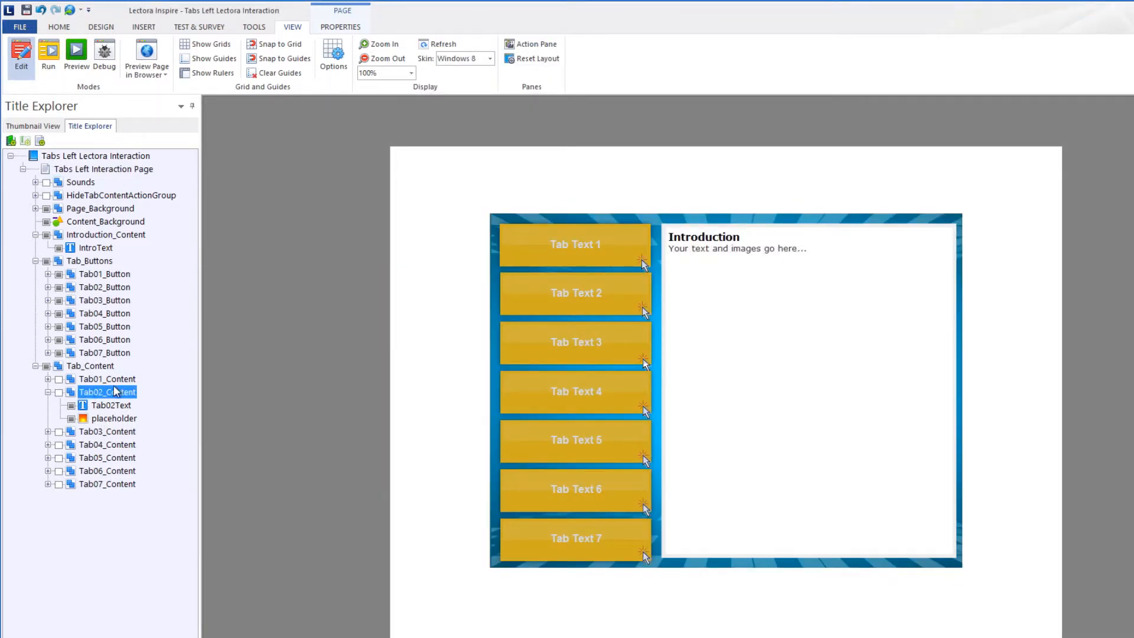
- Collapse Tab02_Content and select an item near the top of the Title Explorer
{"action": "left_click", "coordinate": [49, 391]}
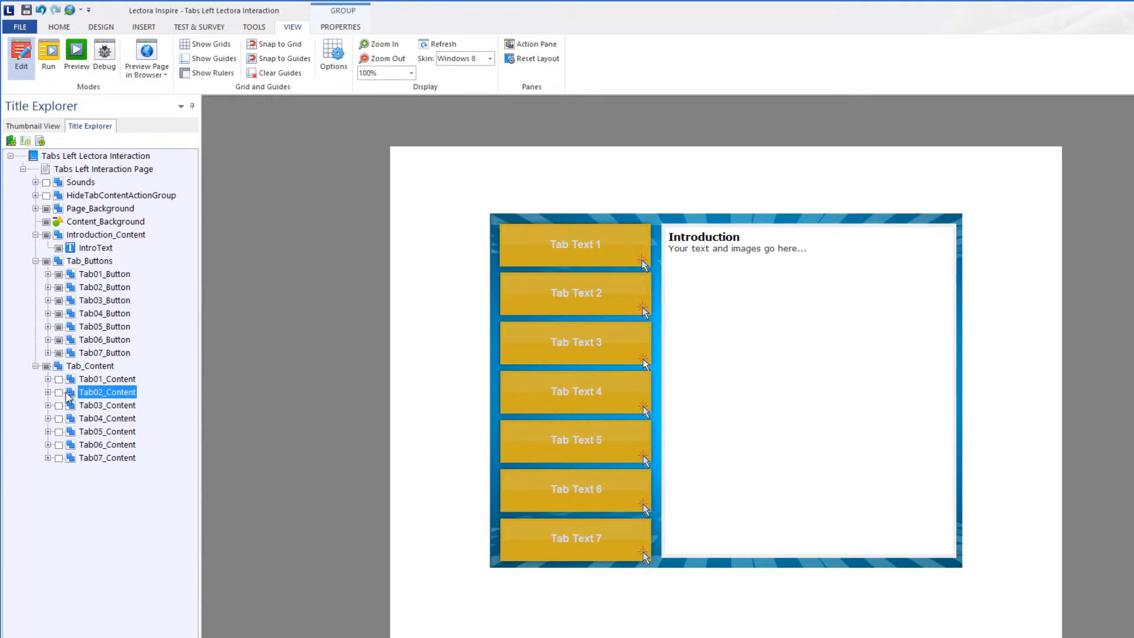
{"action": "left_click", "coordinate": [103, 168]}
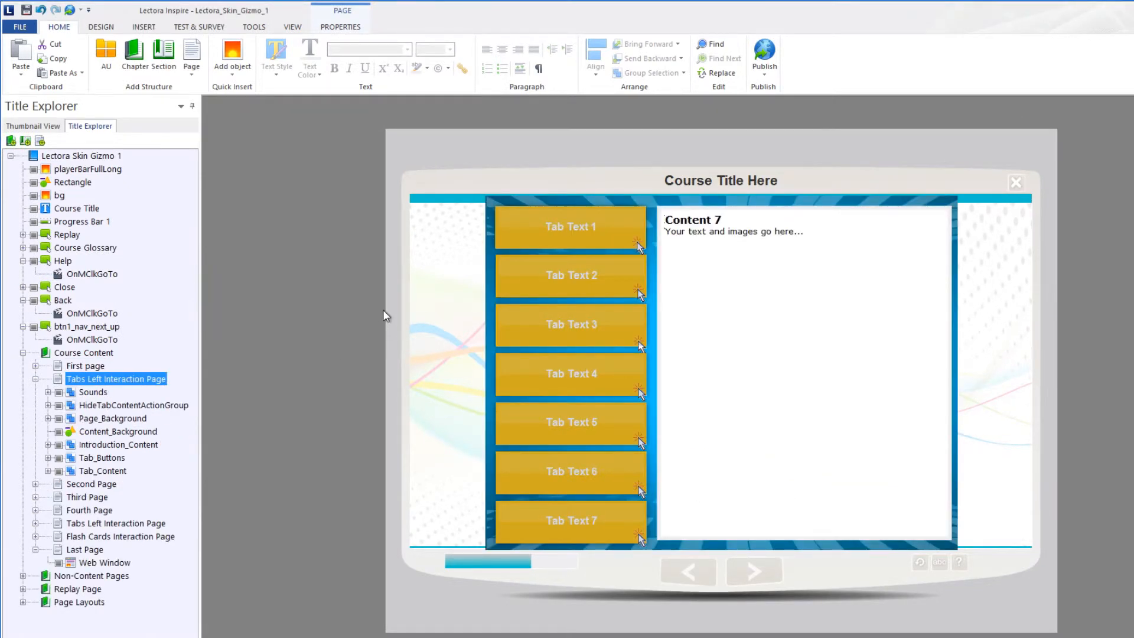
{"action": "mouse_move", "coordinate": [92, 390]}
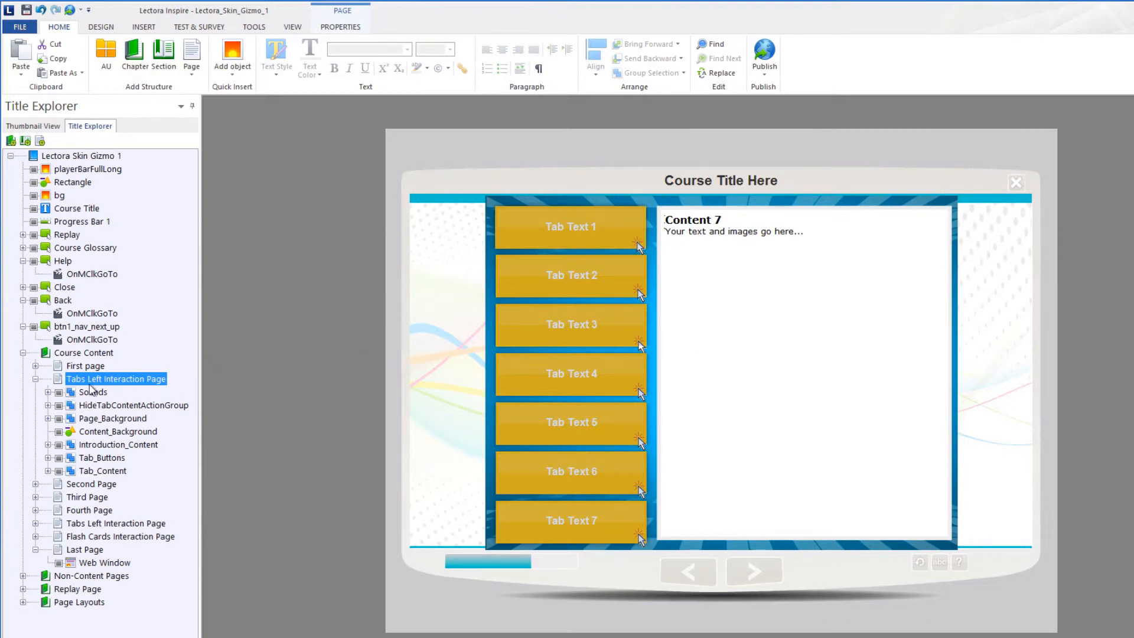
{"action": "left_click", "coordinate": [36, 380]}
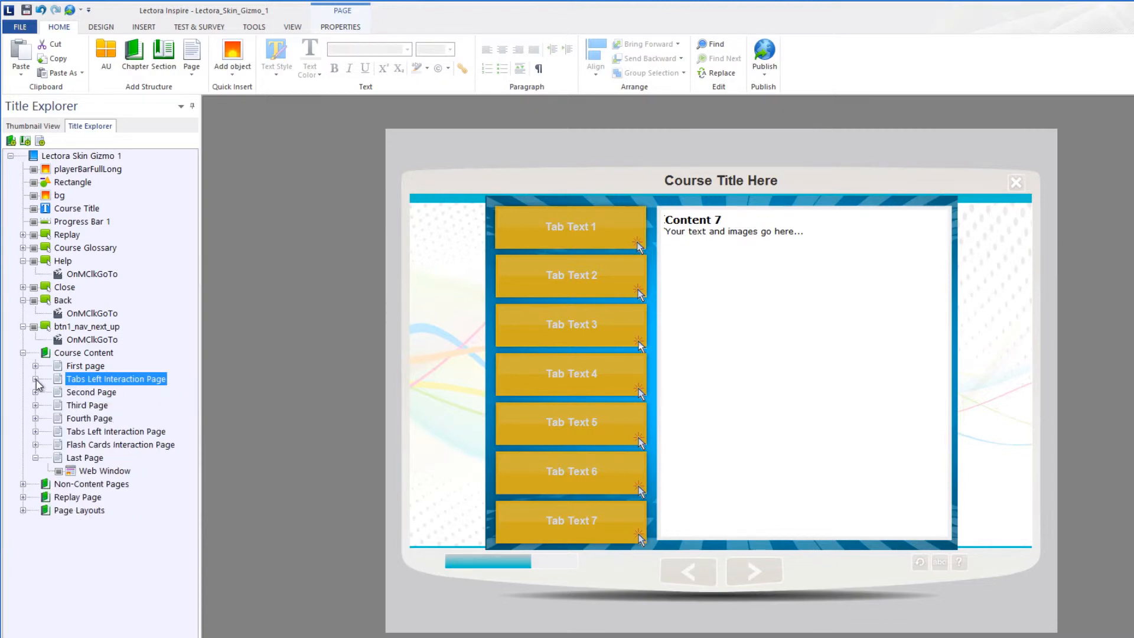
{"action": "left_click", "coordinate": [35, 378]}
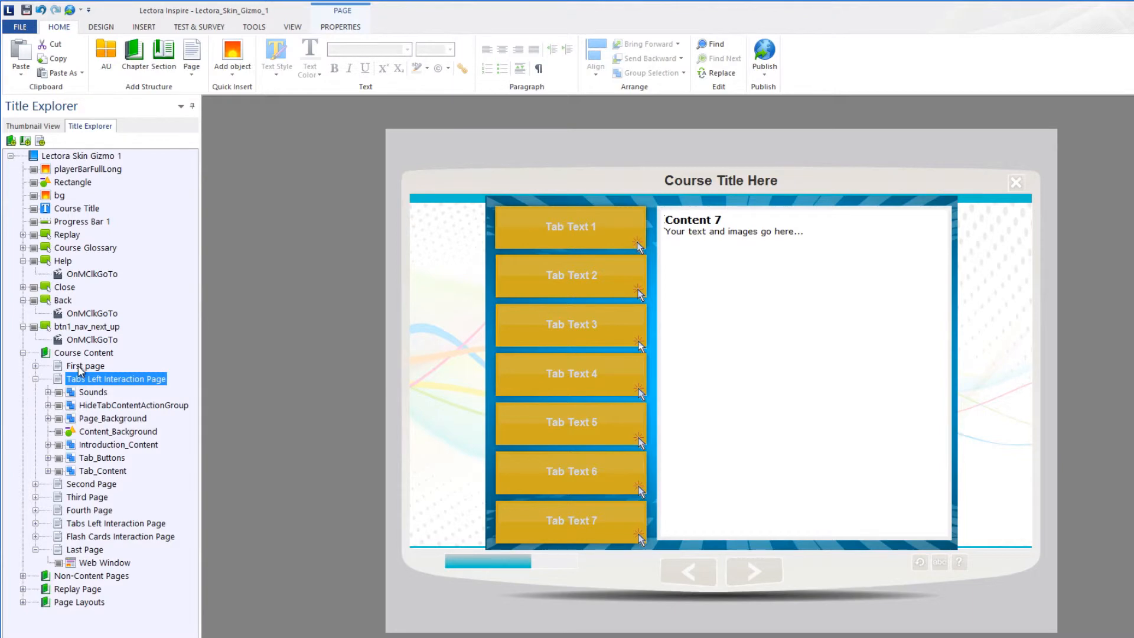
{"action": "left_click", "coordinate": [116, 378]}
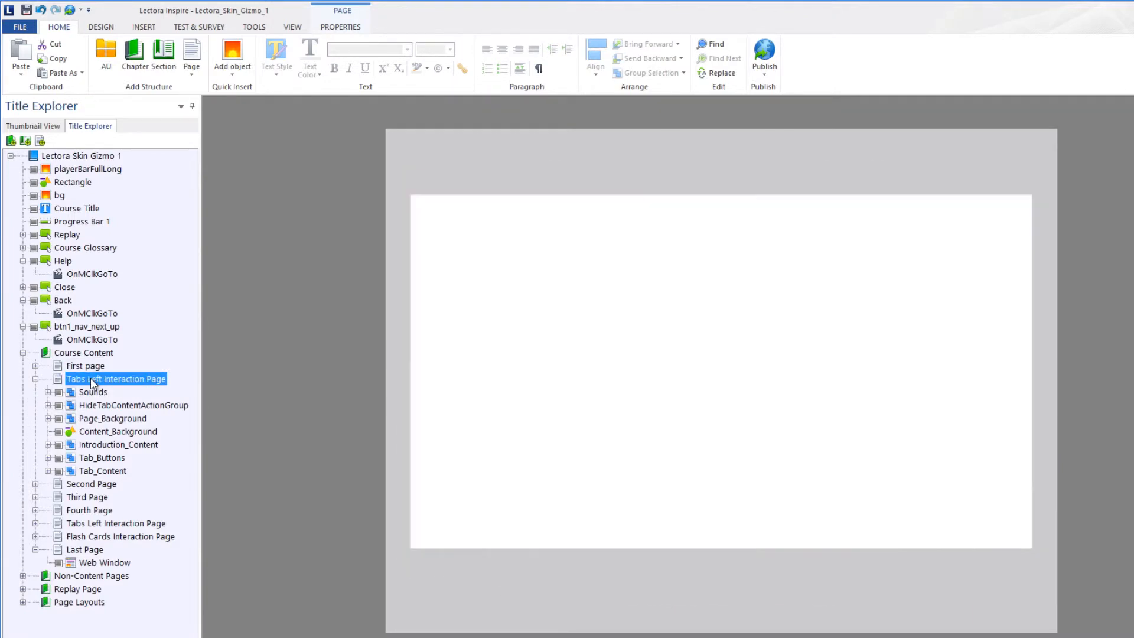
{"action": "left_click", "coordinate": [84, 365]}
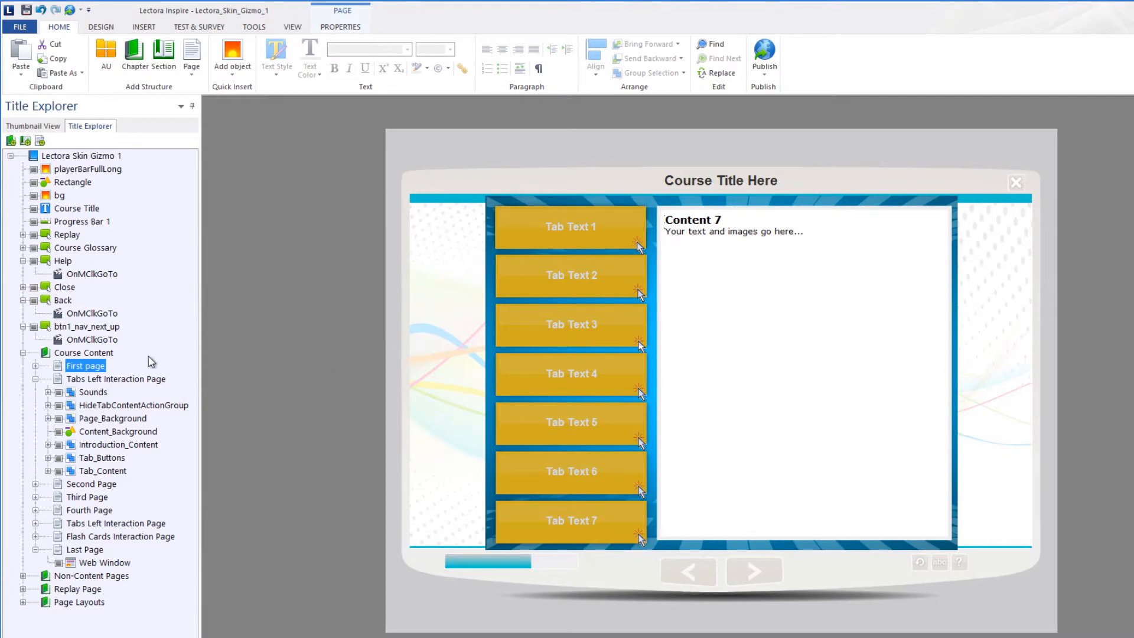
{"action": "mouse_move", "coordinate": [438, 318]}
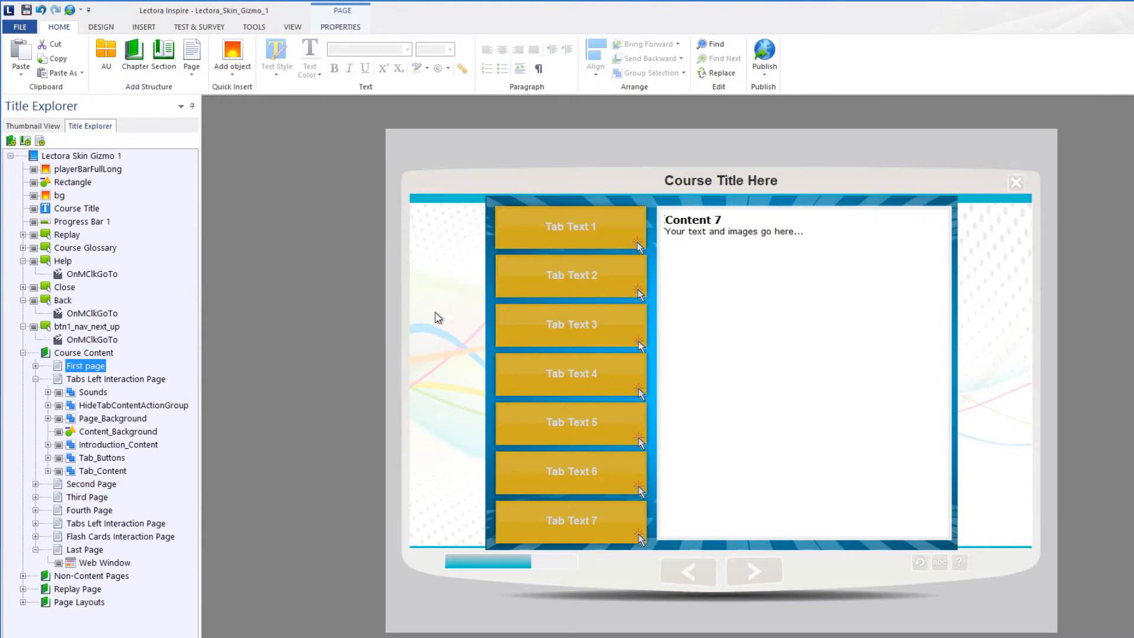
{"action": "left_click", "coordinate": [92, 484]}
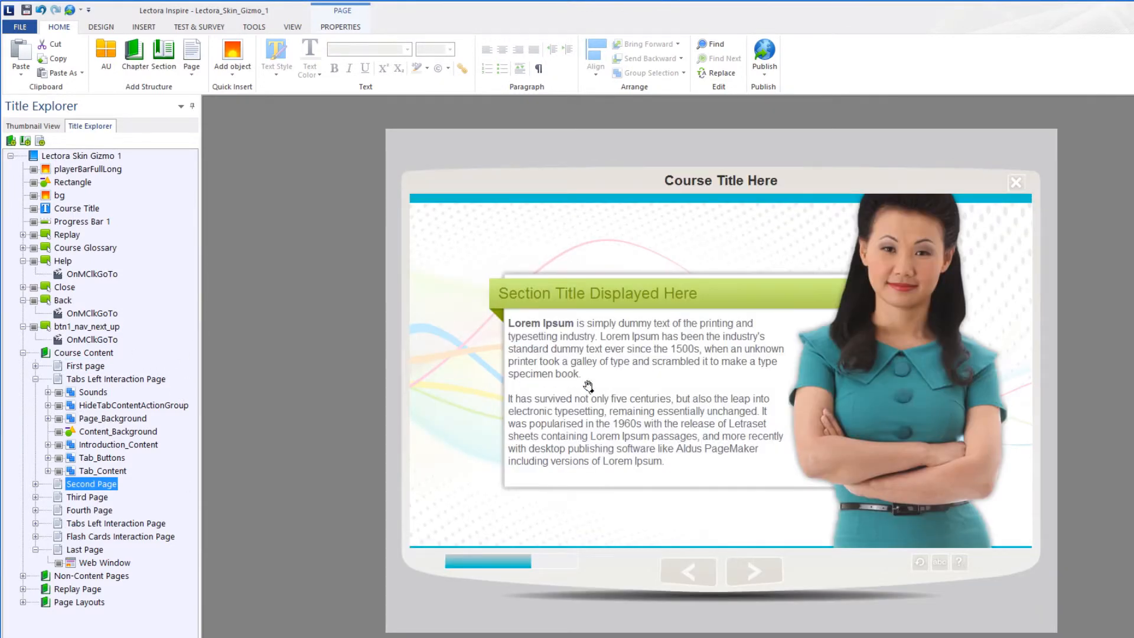
{"action": "left_click", "coordinate": [116, 379]}
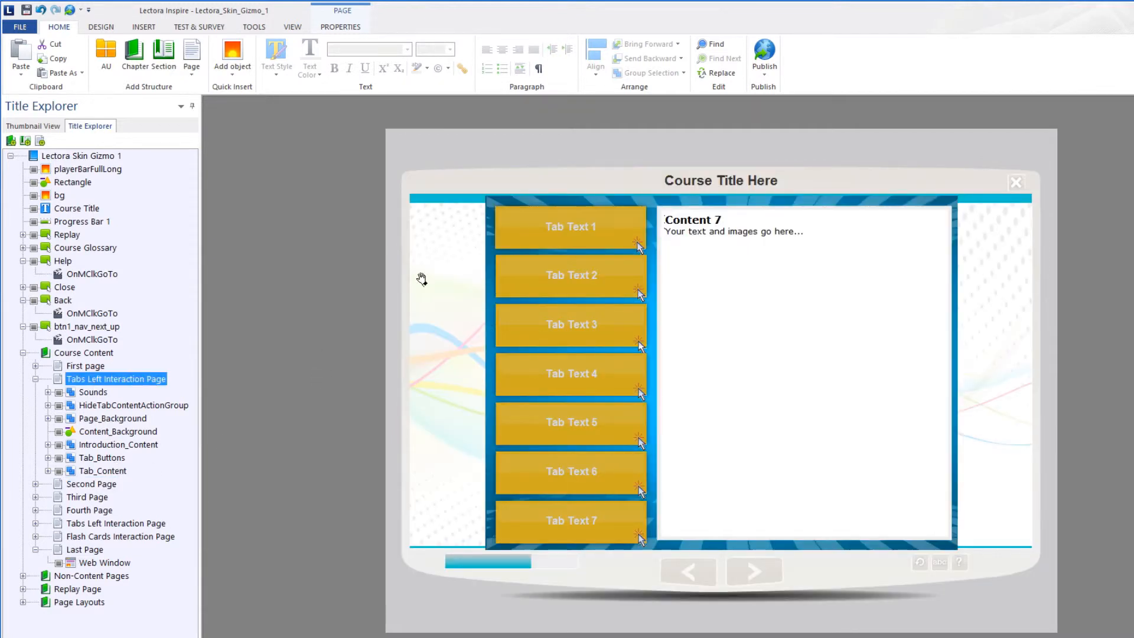
- Check Content_Background and Page_Background, then delete the blue Page_Background object
{"action": "left_click", "coordinate": [118, 431]}
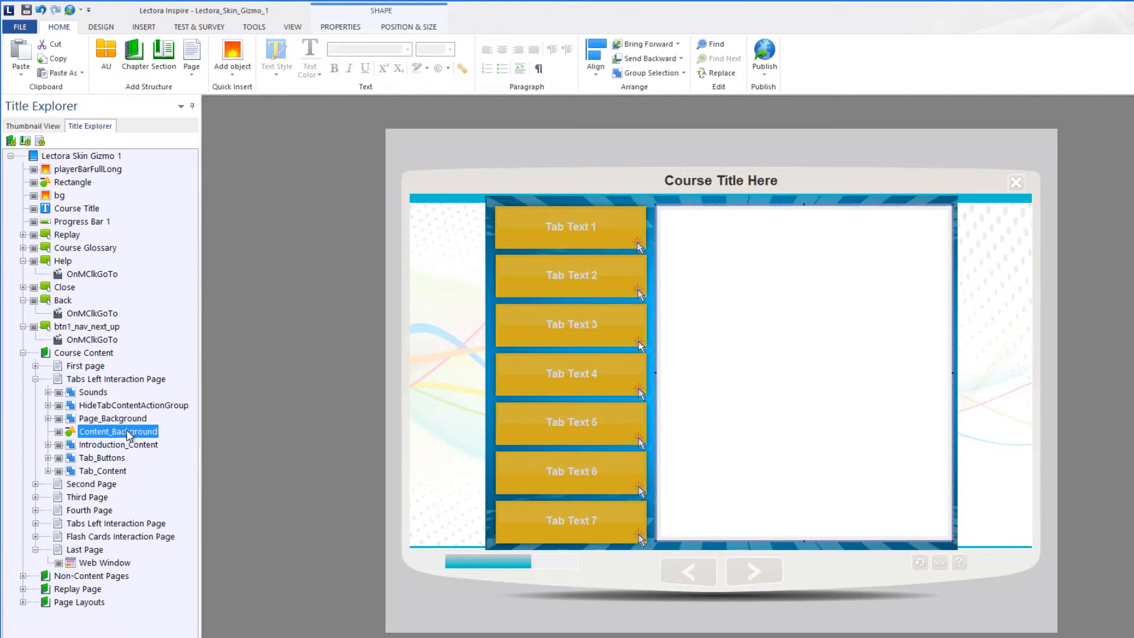
{"action": "left_click", "coordinate": [115, 444]}
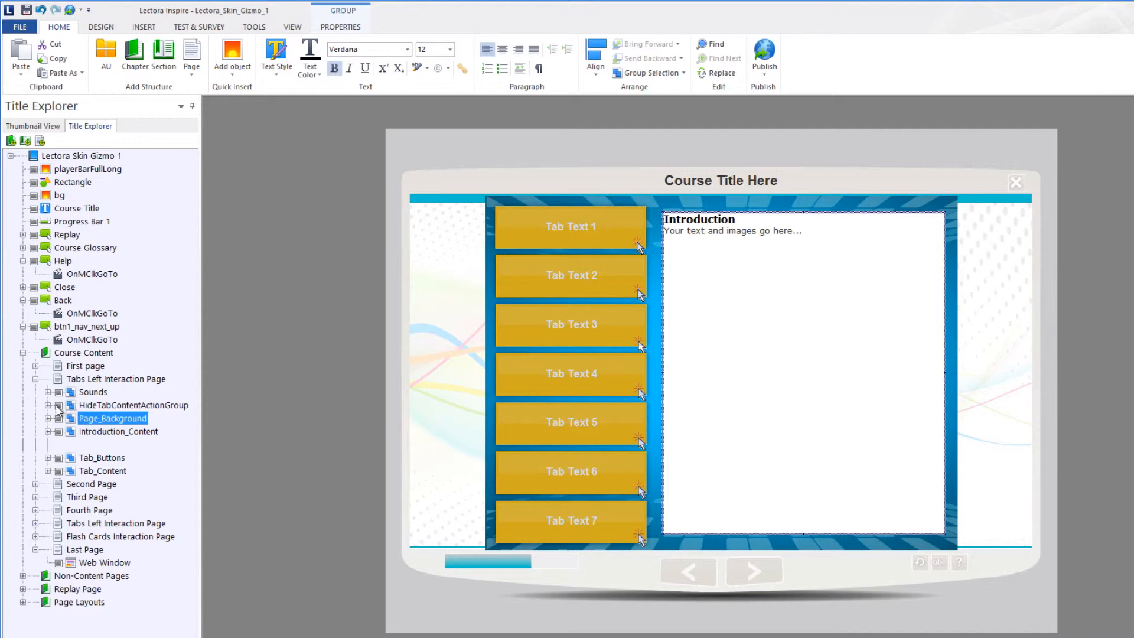
{"action": "mouse_move", "coordinate": [52, 426]}
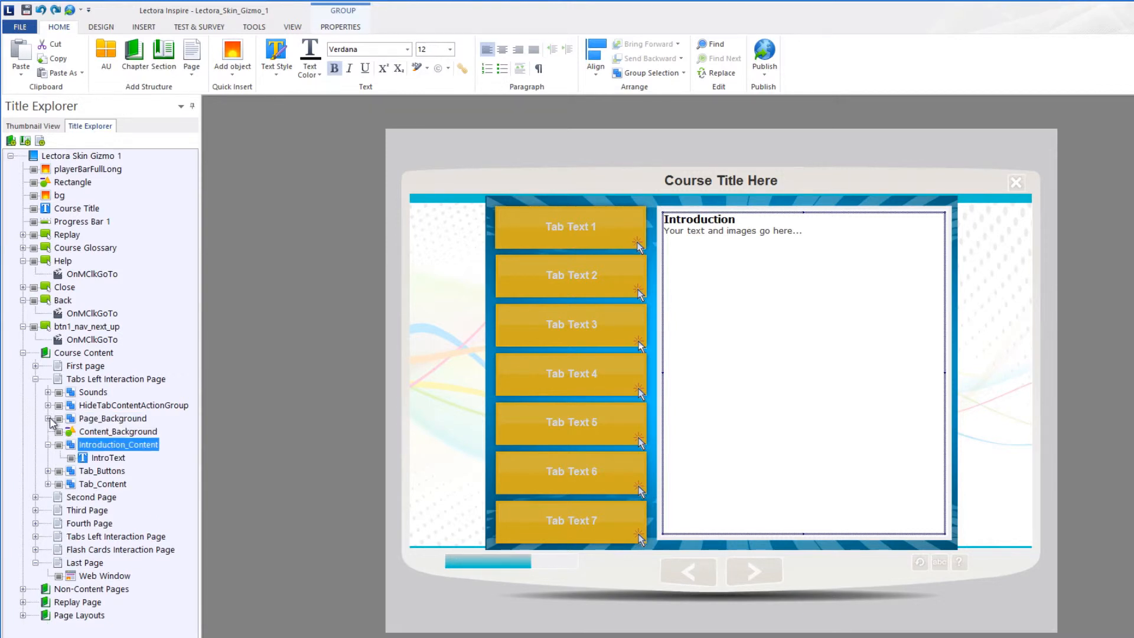
{"action": "left_click", "coordinate": [113, 419]}
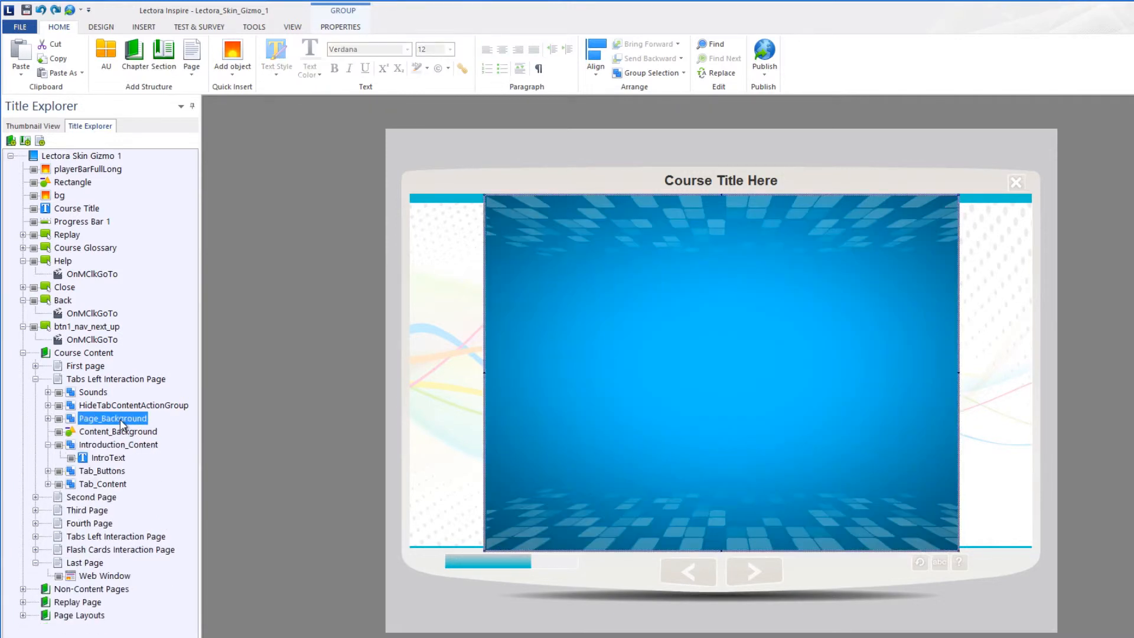
{"action": "left_click", "coordinate": [117, 418]}
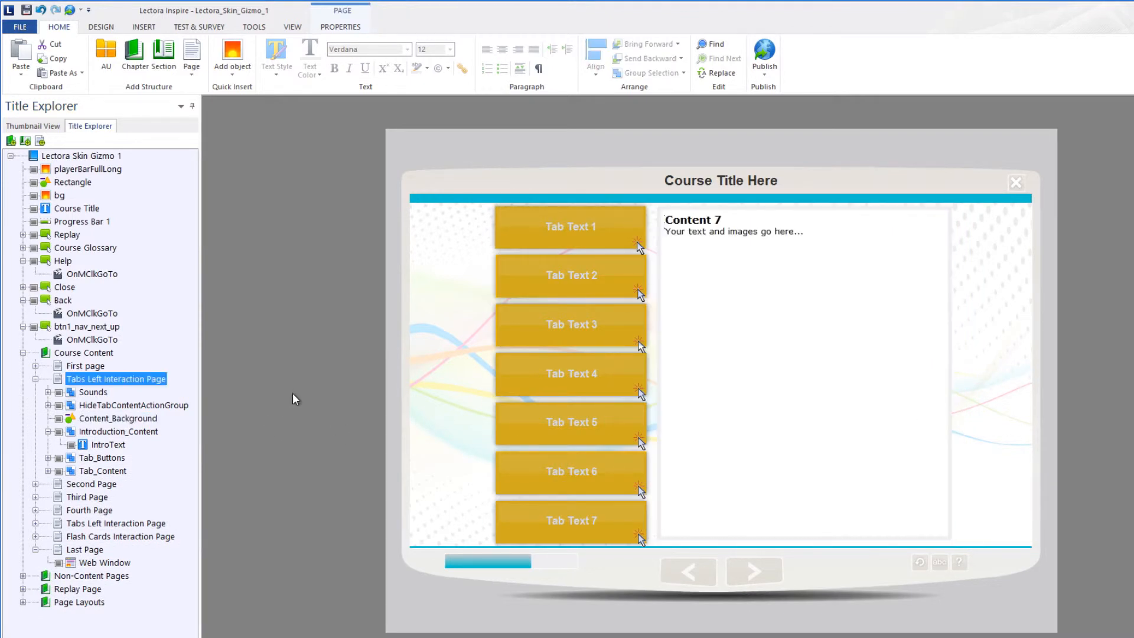
{"action": "mouse_move", "coordinate": [471, 431]}
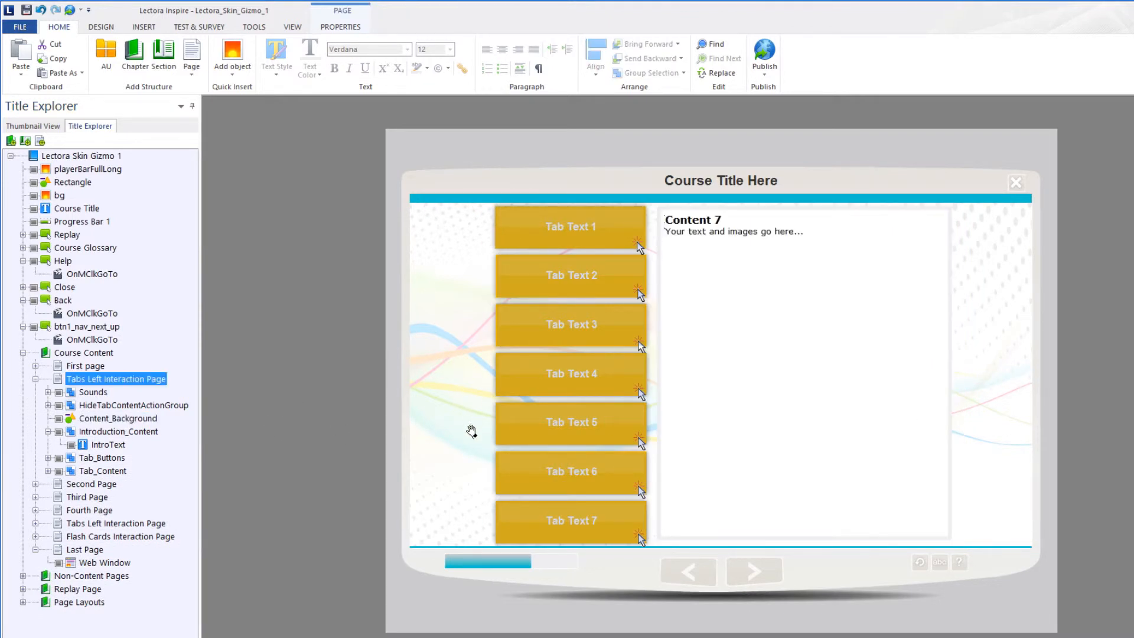
{"action": "mouse_move", "coordinate": [242, 338]}
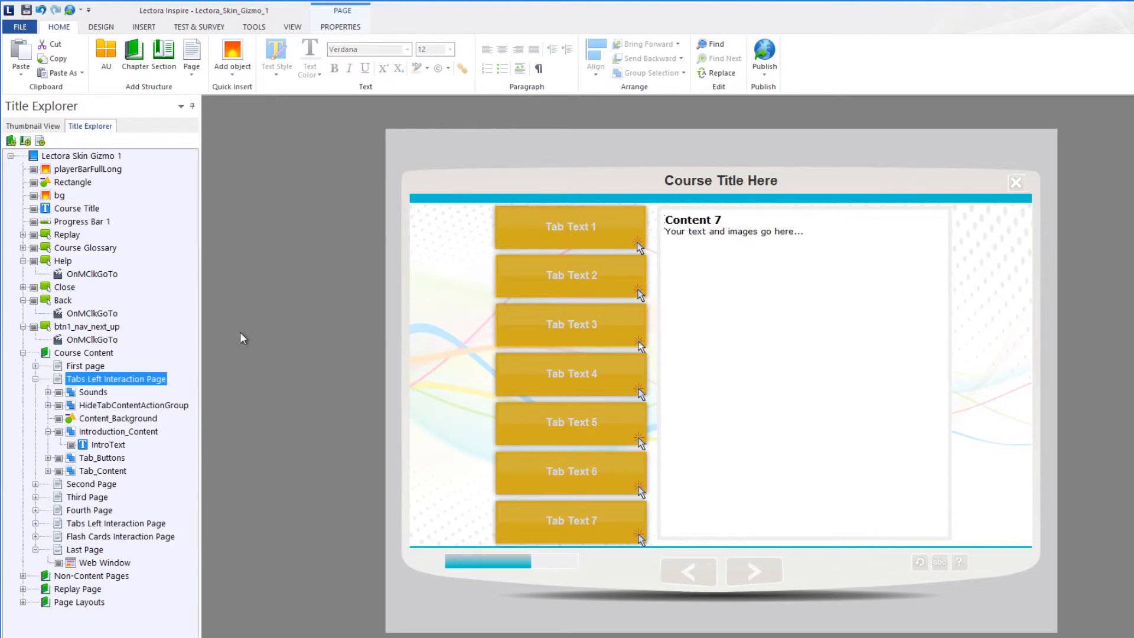
{"action": "mouse_move", "coordinate": [374, 341]}
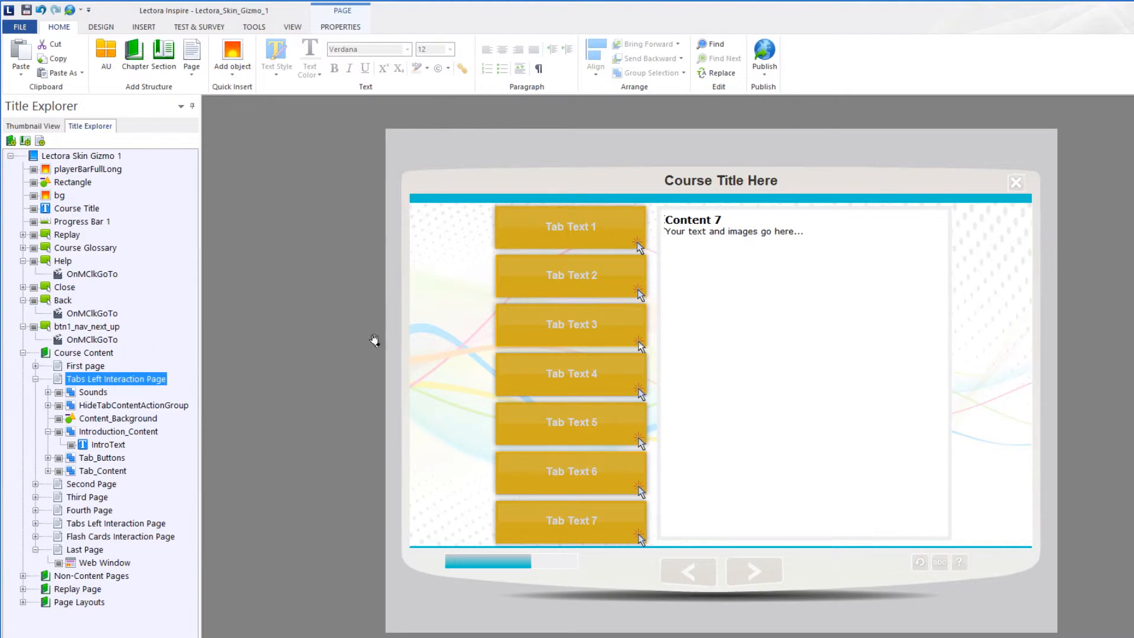
{"action": "mouse_move", "coordinate": [304, 26]}
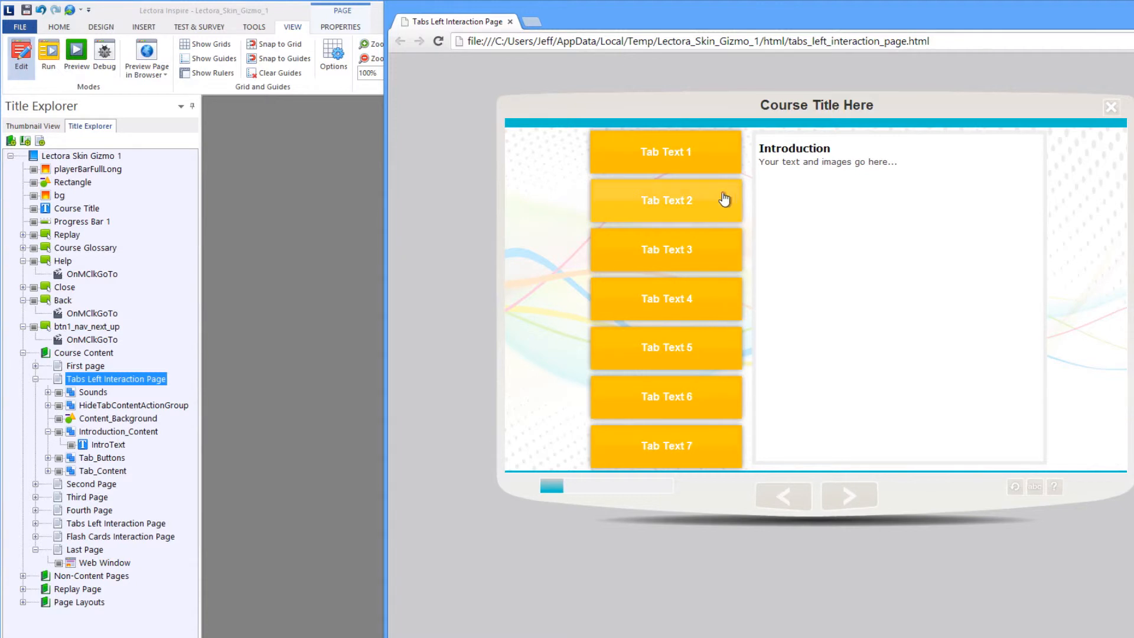
- In the browser preview, open Tab Text 2 to reveal Content 2 with the image
{"action": "left_click", "coordinate": [665, 200]}
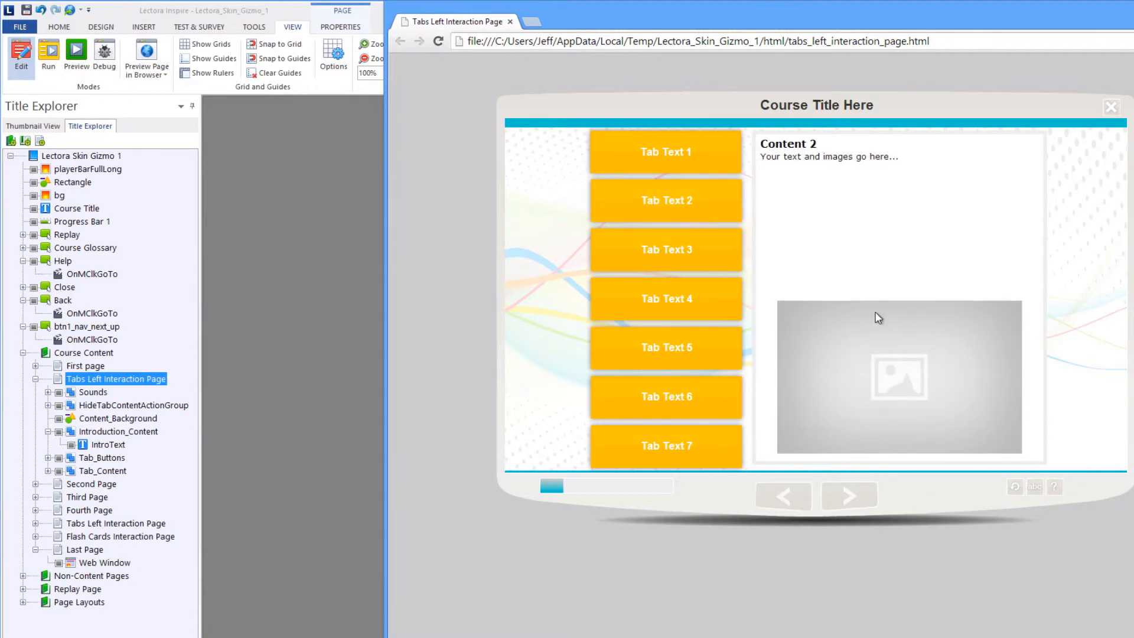
{"action": "mouse_move", "coordinate": [945, 382]}
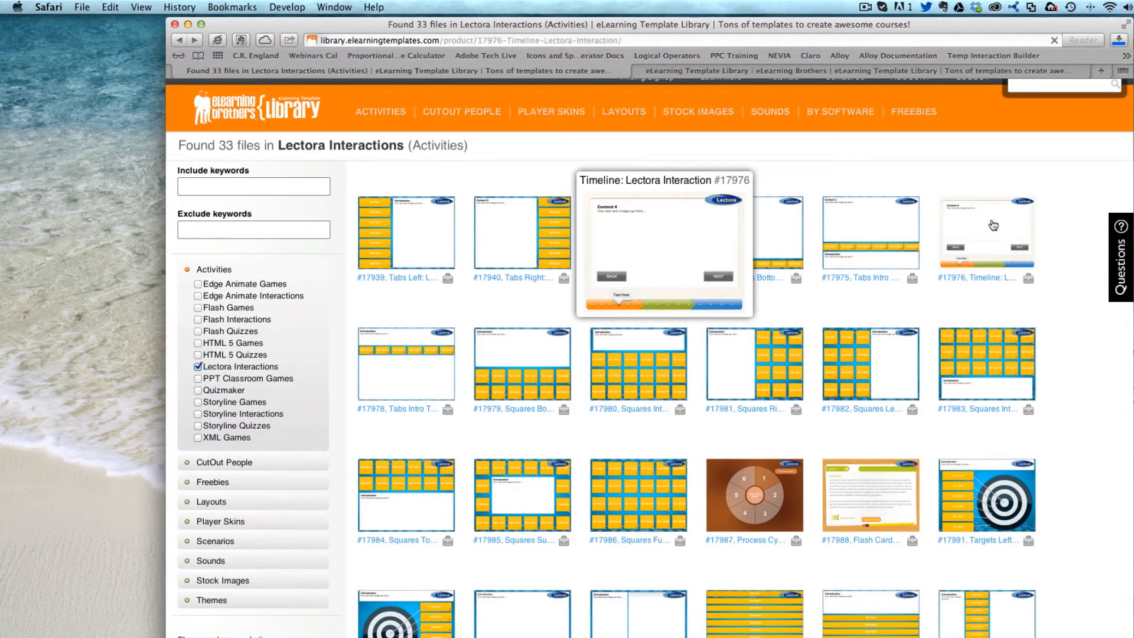
{"action": "left_click", "coordinate": [986, 232]}
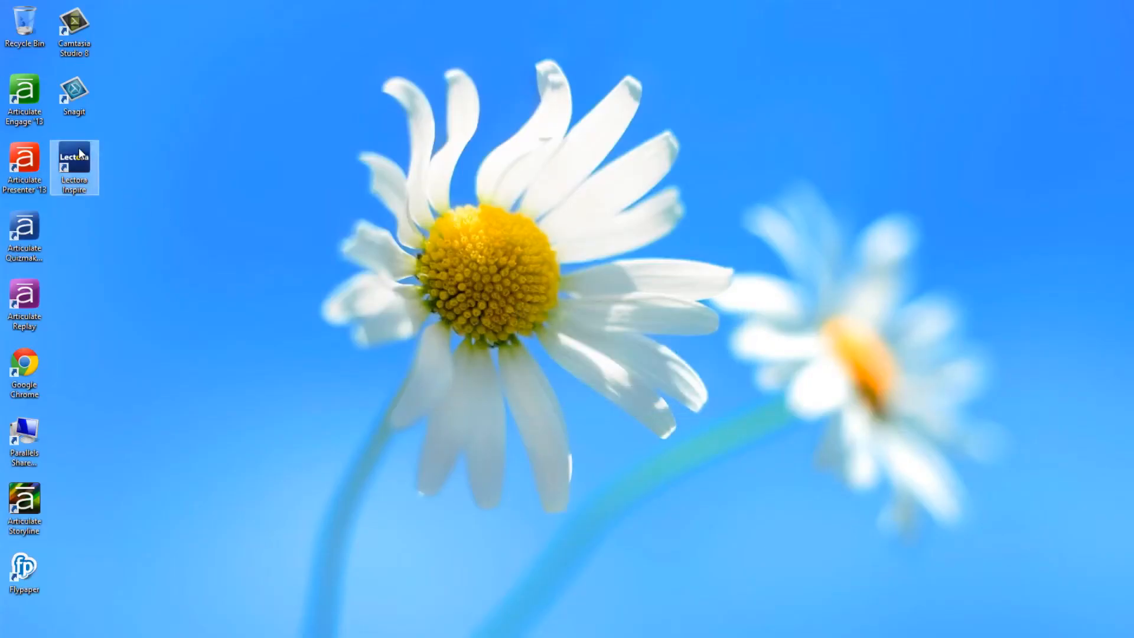
{"action": "mouse_move", "coordinate": [201, 232]}
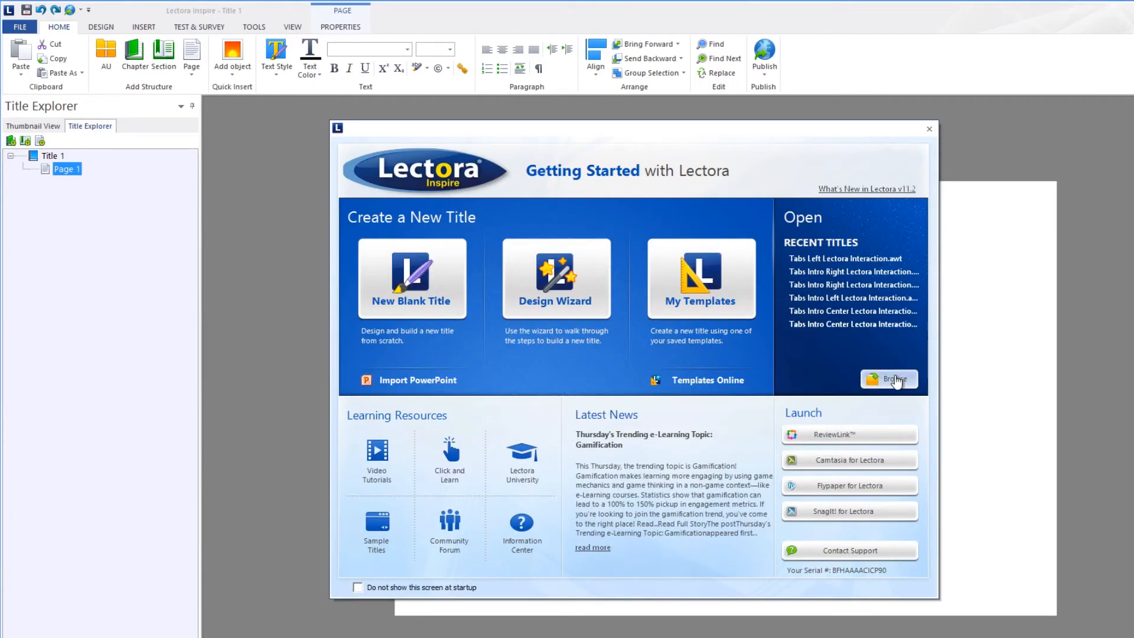
- Browse from the Getting Started dialog for the Timeline .awt title
{"action": "left_click", "coordinate": [889, 380]}
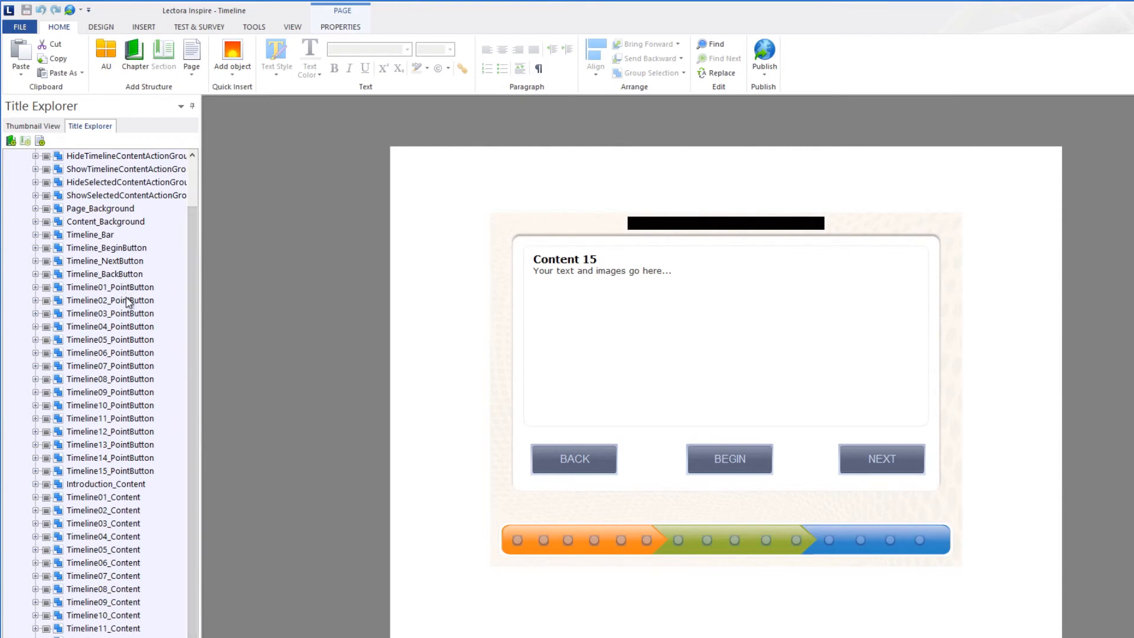
- Select the Timeline01_Content group so the page shows Content 1 instead of Content 15
{"action": "left_click", "coordinate": [102, 497]}
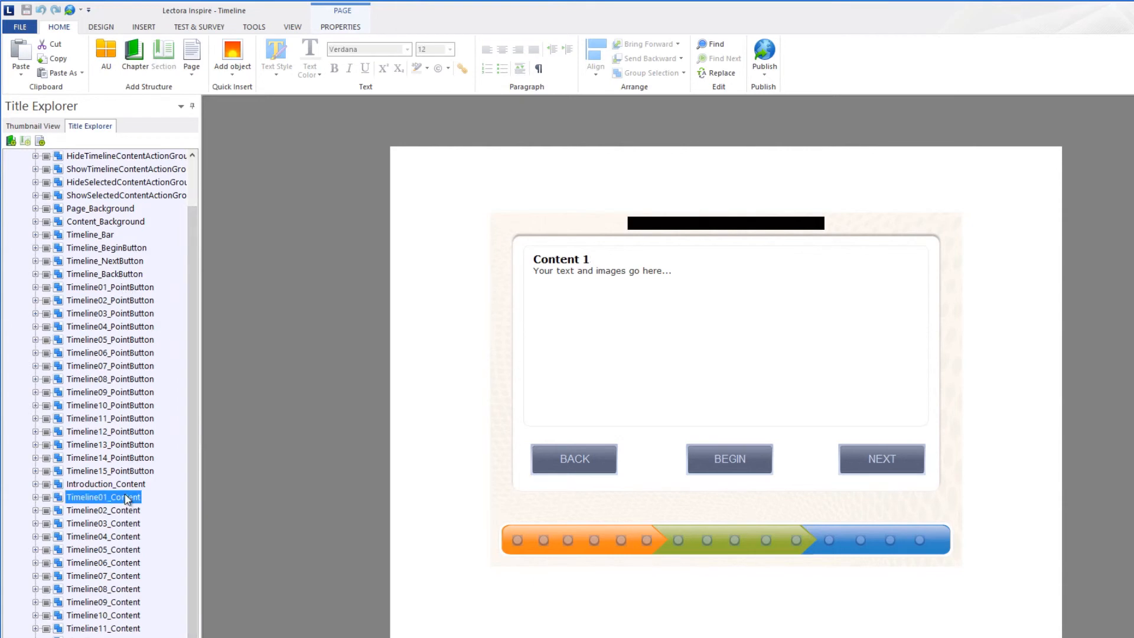
{"action": "left_click", "coordinate": [103, 497]}
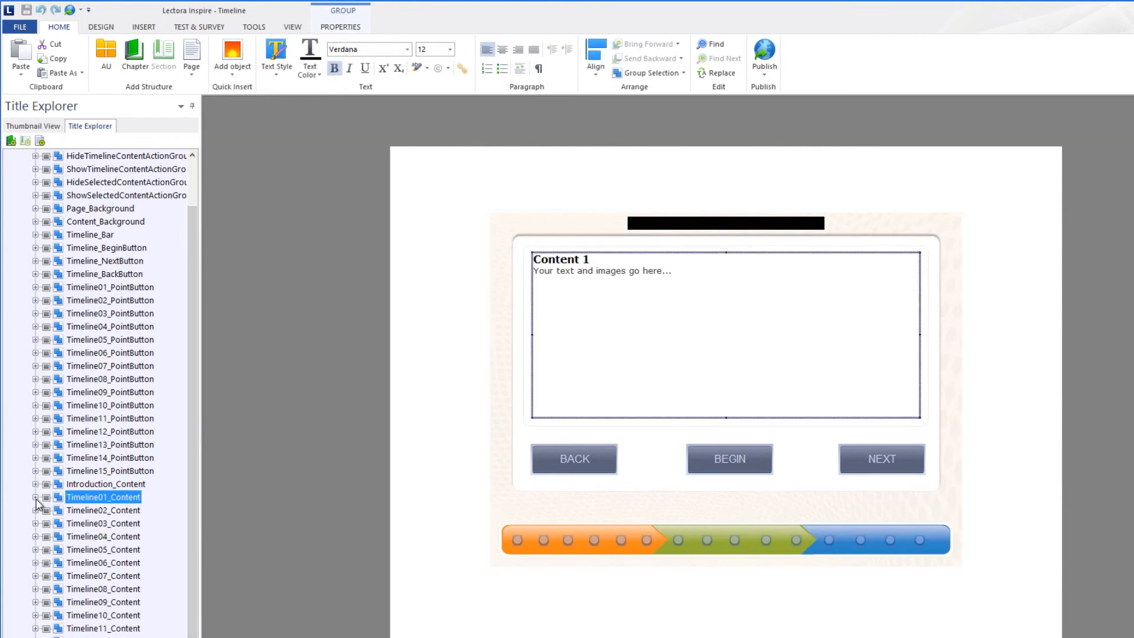